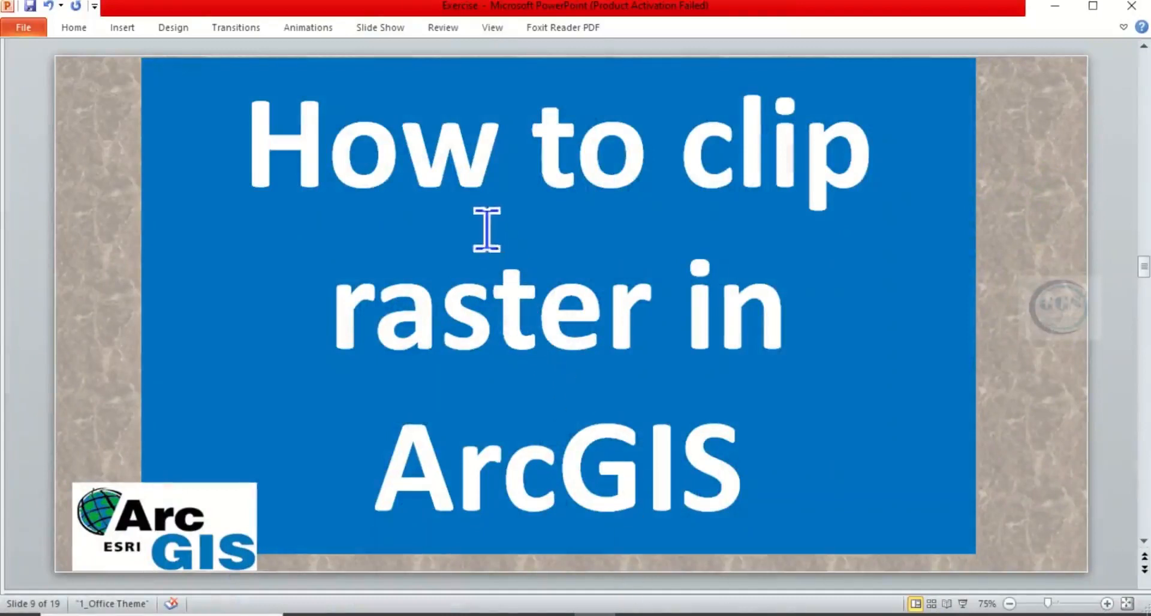
mouse_move(688, 344)
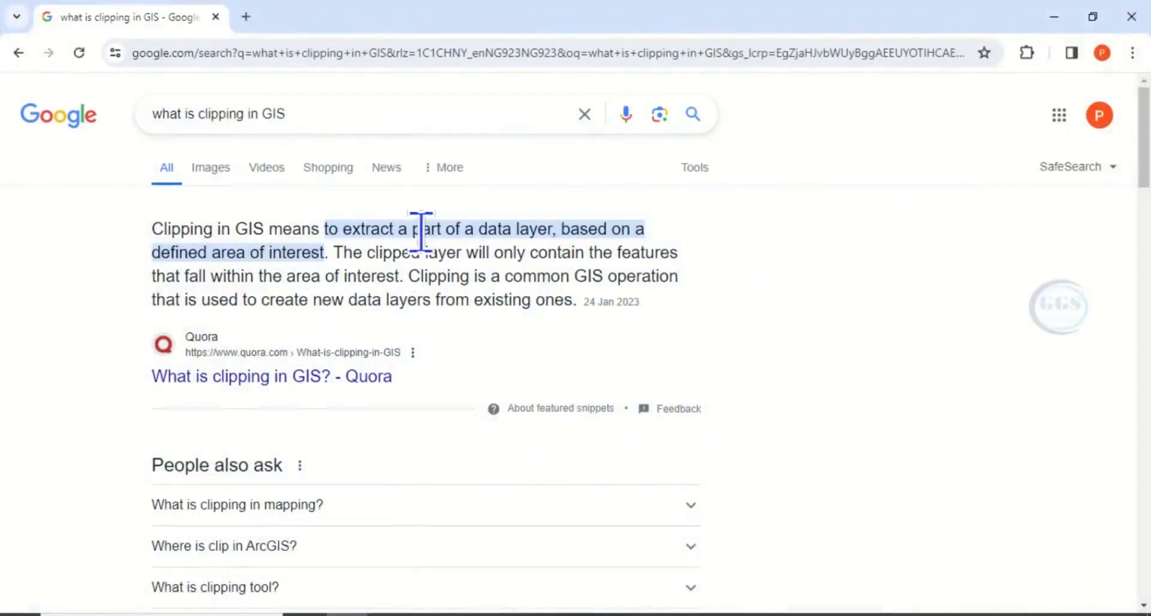
mouse_move(478, 242)
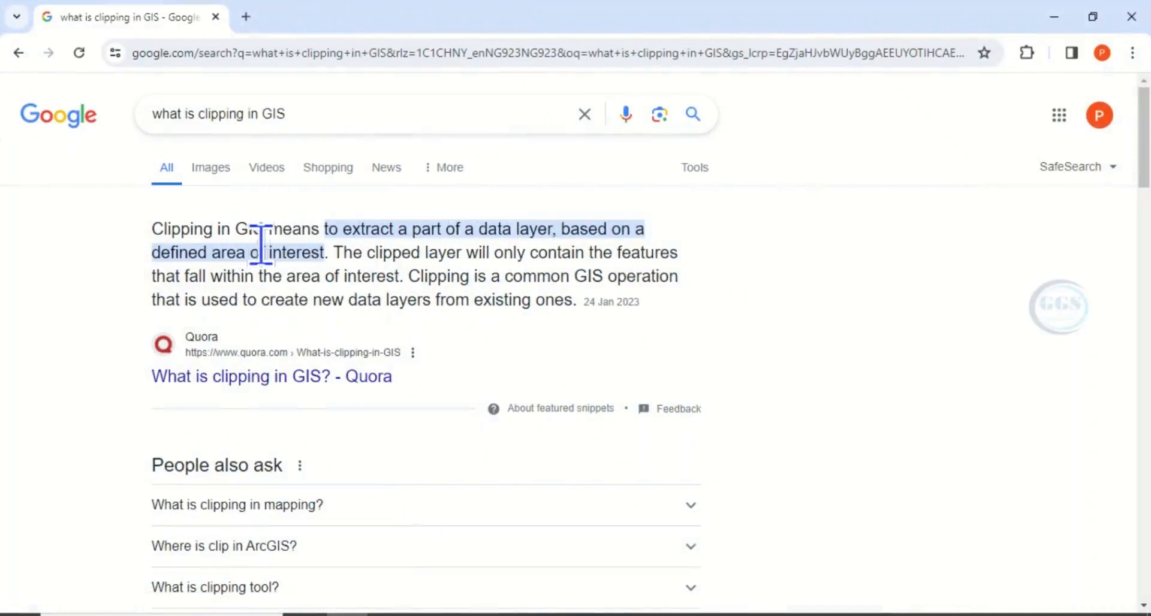
mouse_move(308, 253)
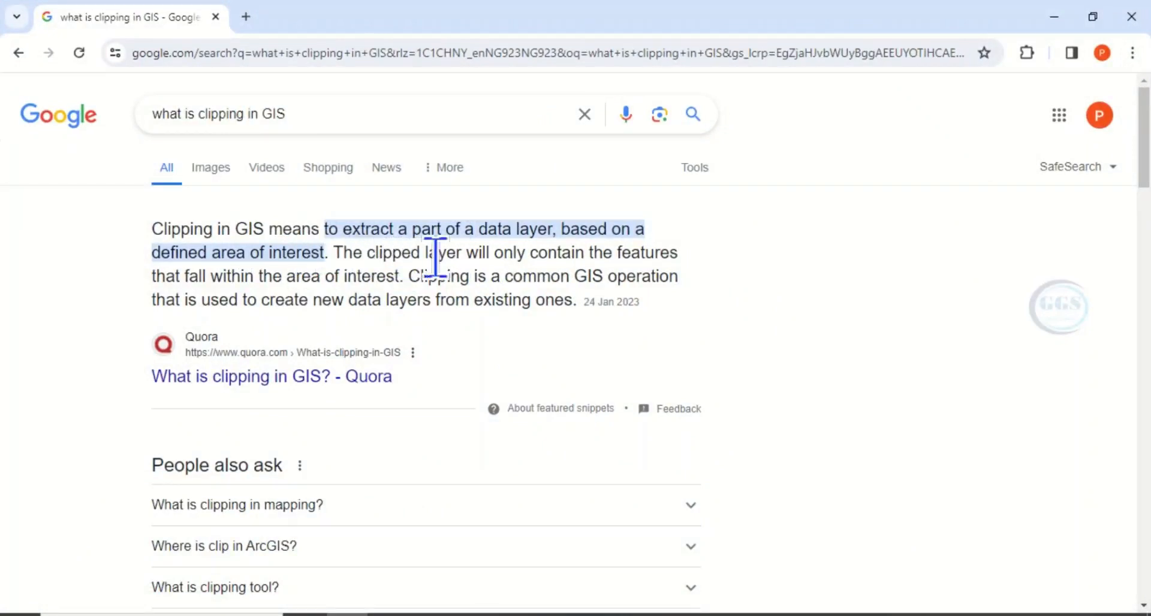
mouse_move(576, 260)
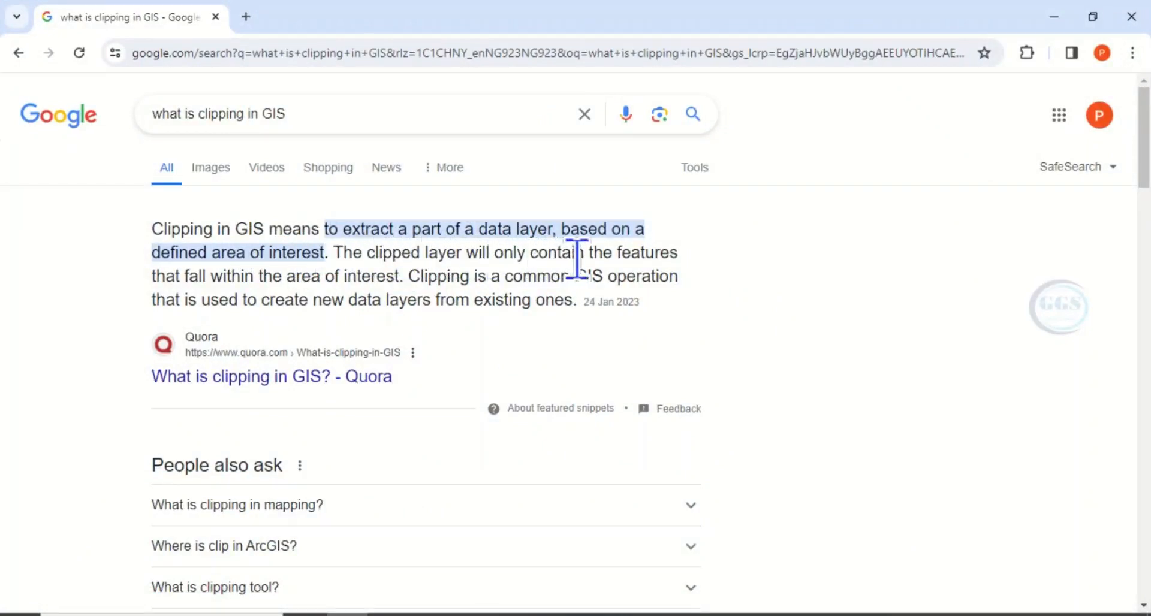
mouse_move(367, 305)
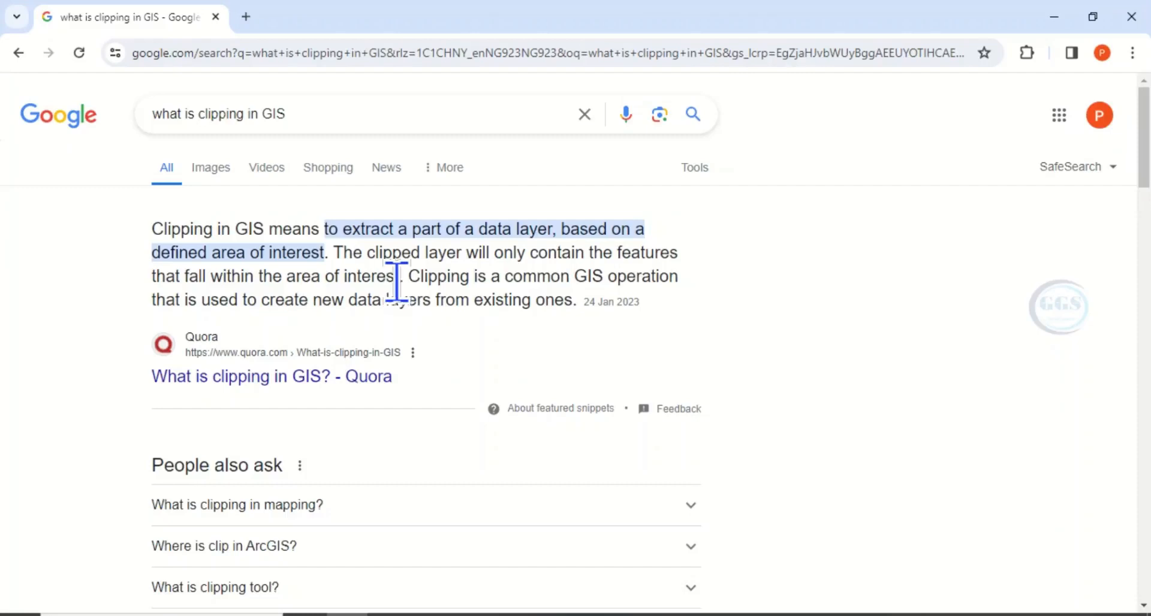
mouse_move(426, 299)
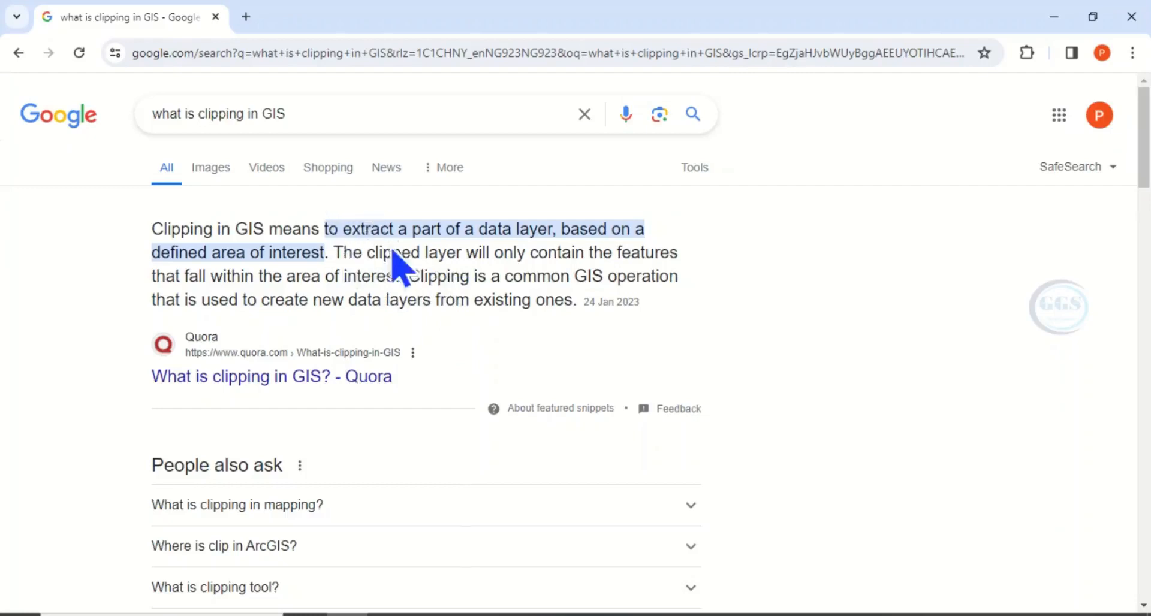
mouse_move(873, 183)
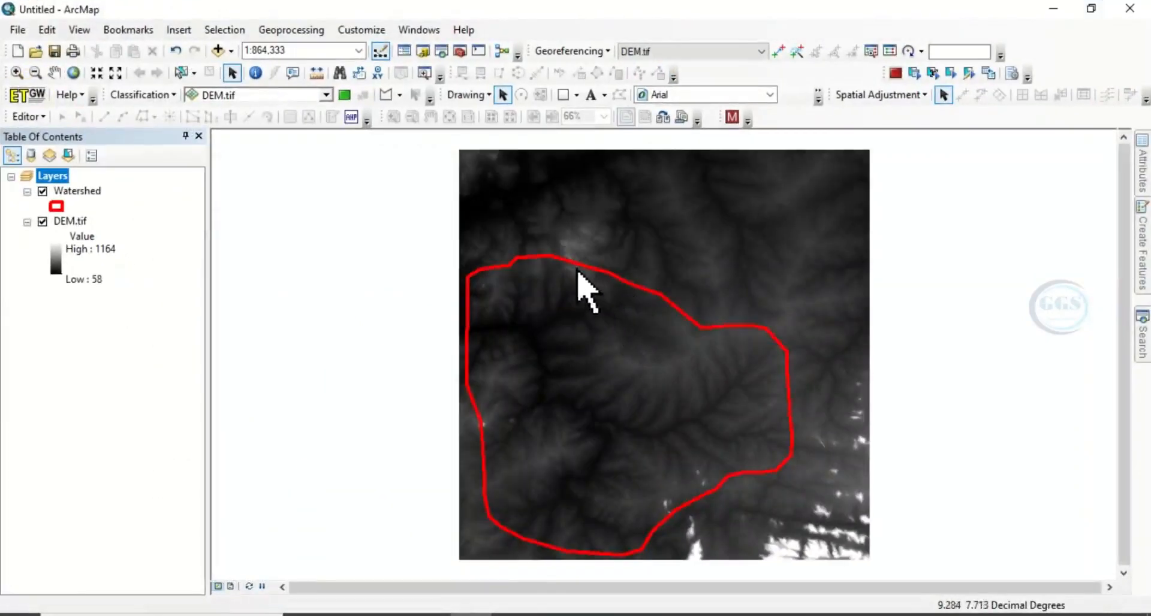
mouse_move(605, 452)
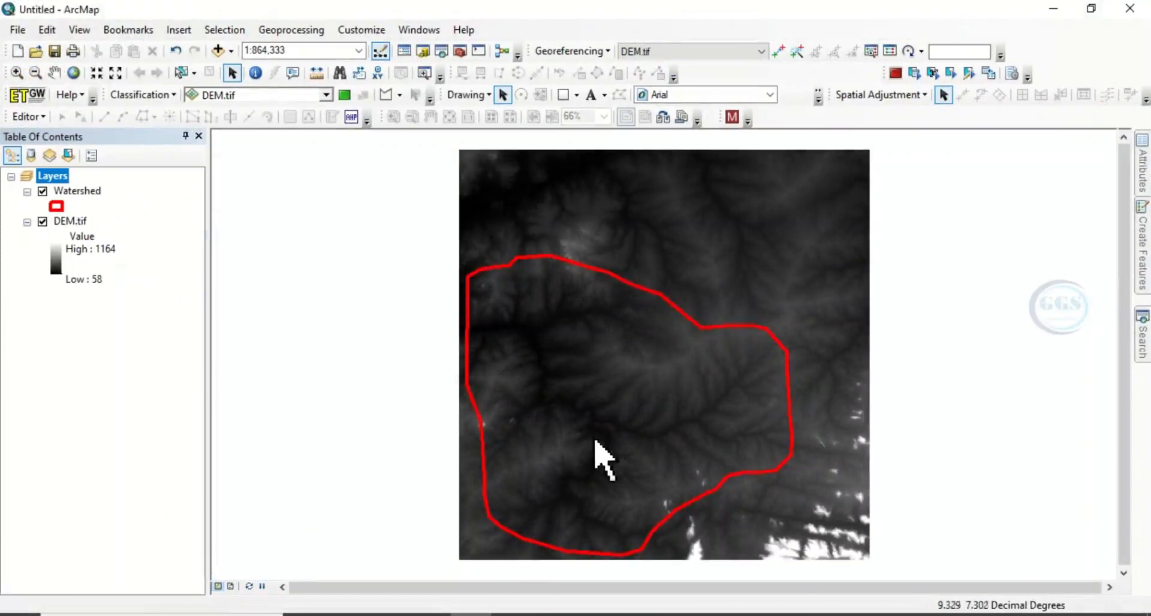
mouse_move(492, 283)
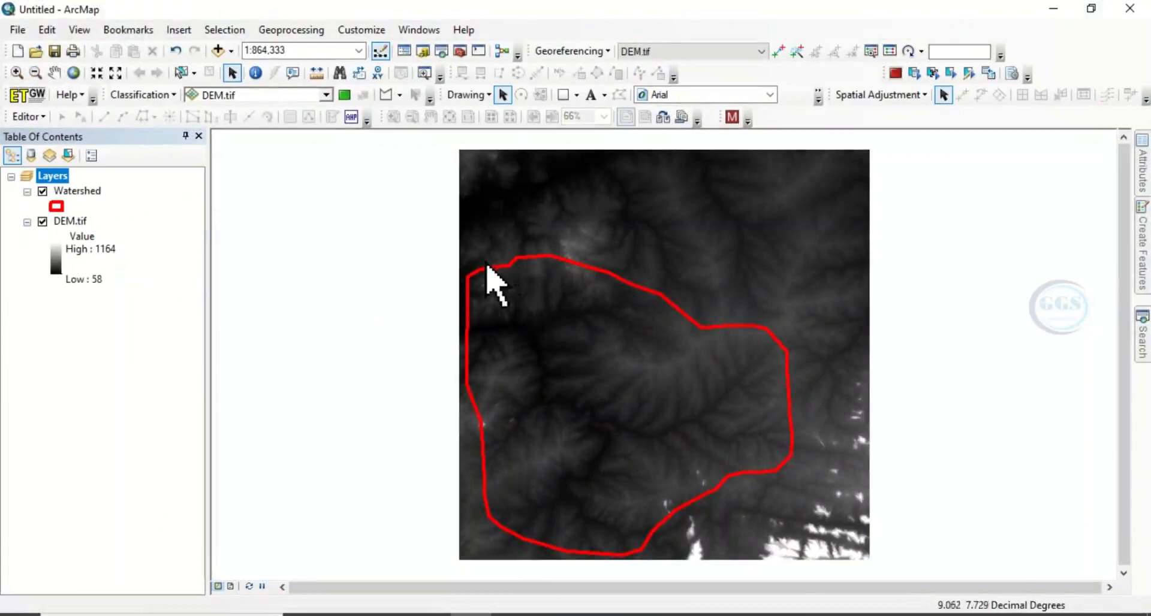
mouse_move(686, 540)
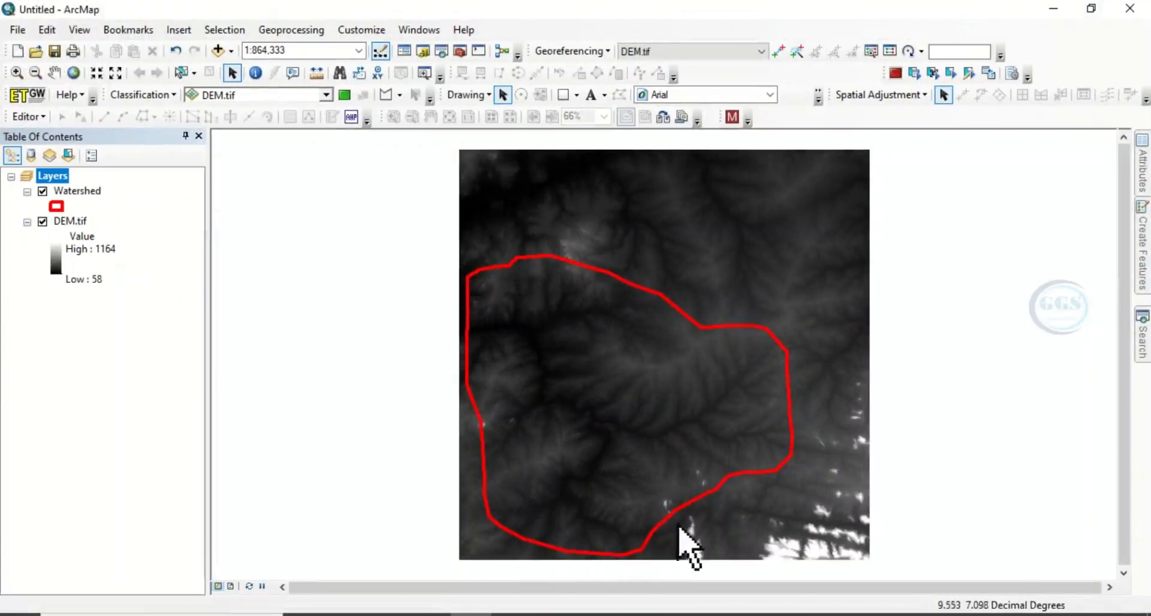
mouse_move(650, 315)
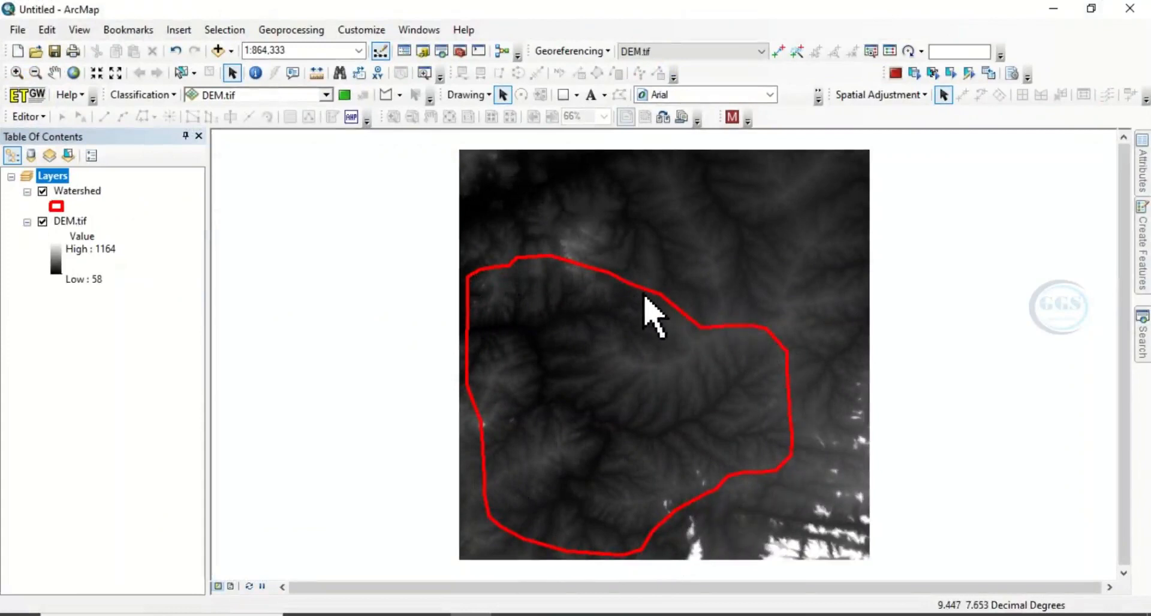
mouse_move(466, 455)
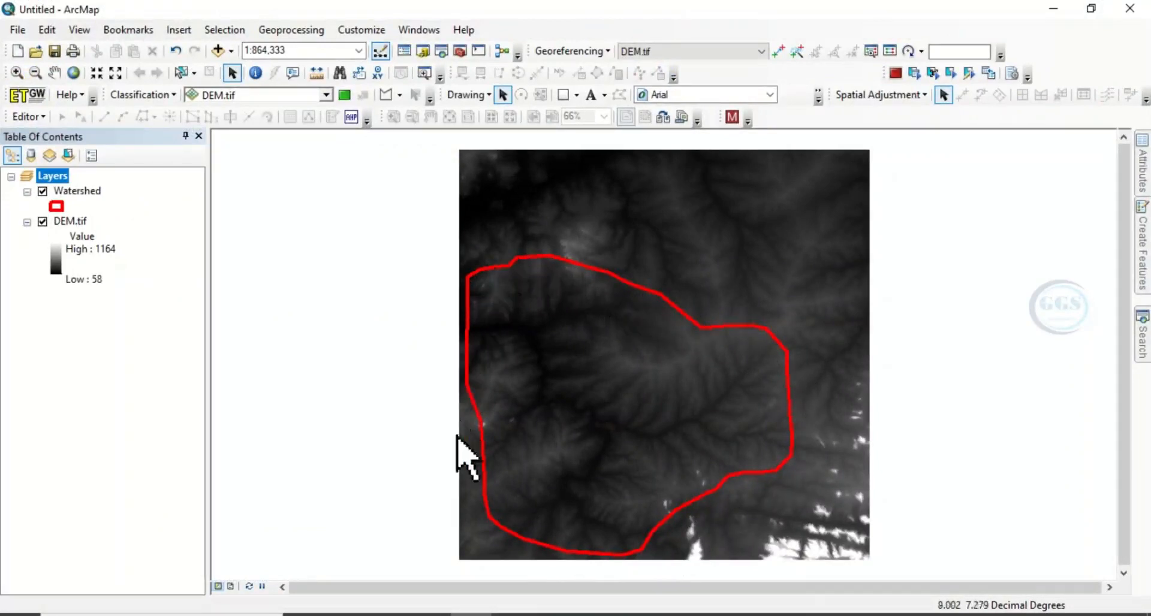
mouse_move(771, 462)
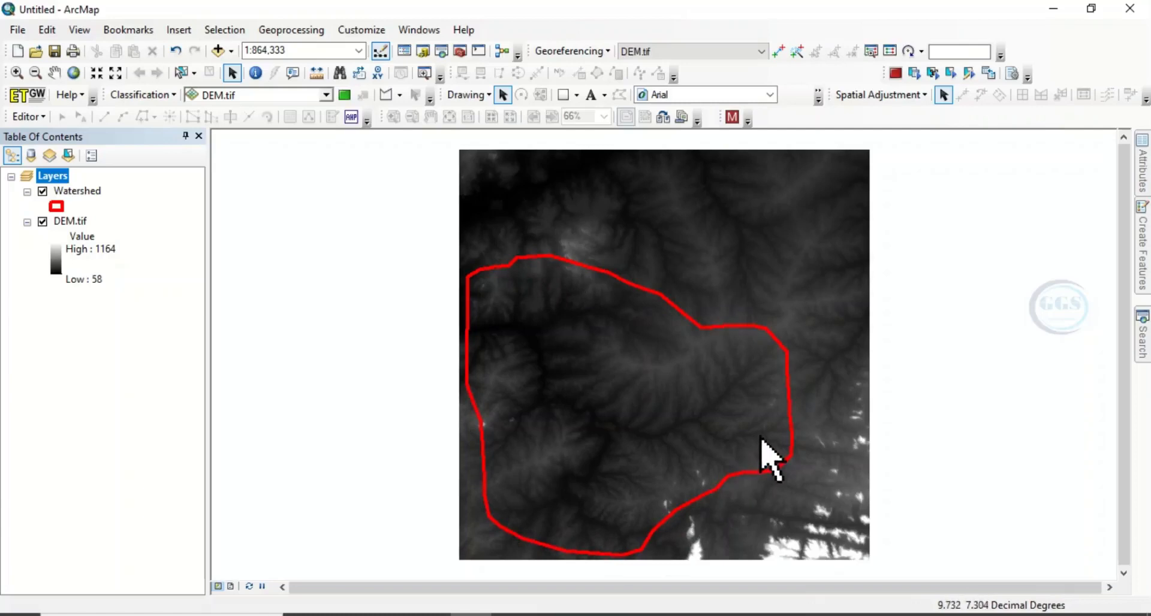
mouse_move(709, 397)
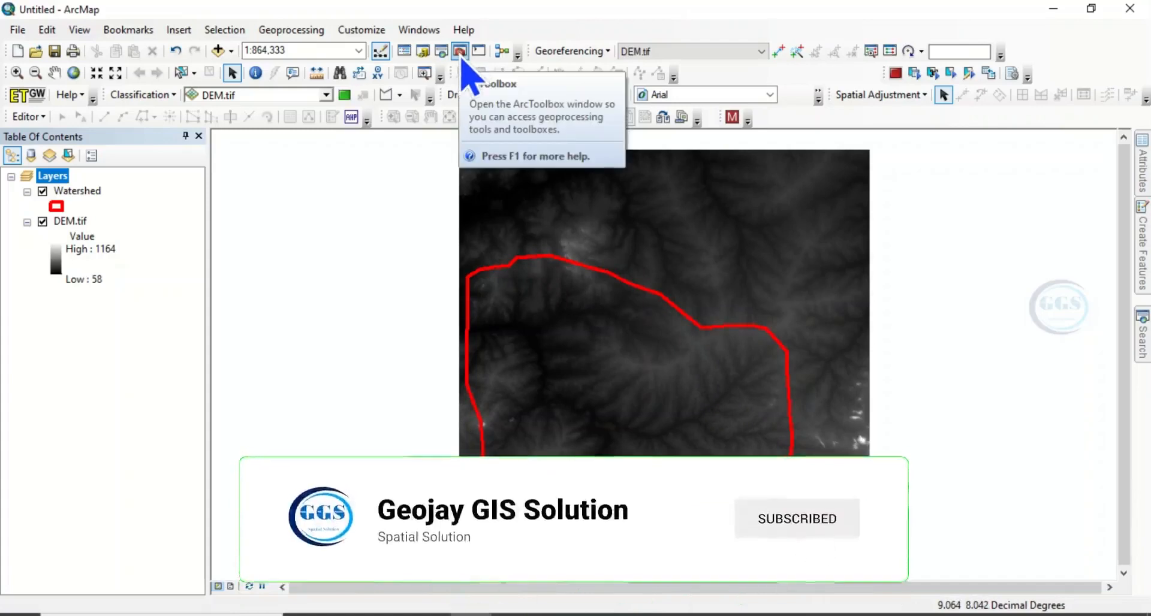
Step: Bring up the raster Clip tool from ArcToolbox's Data Management > Raster > Raster Processing set
click(461, 51)
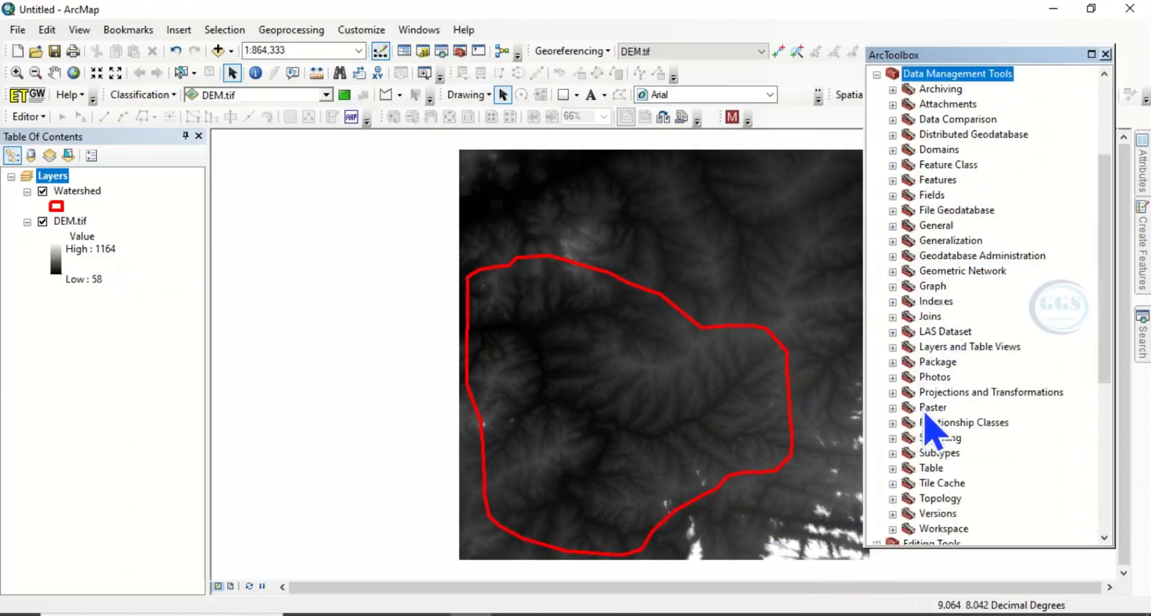
mouse_move(900, 429)
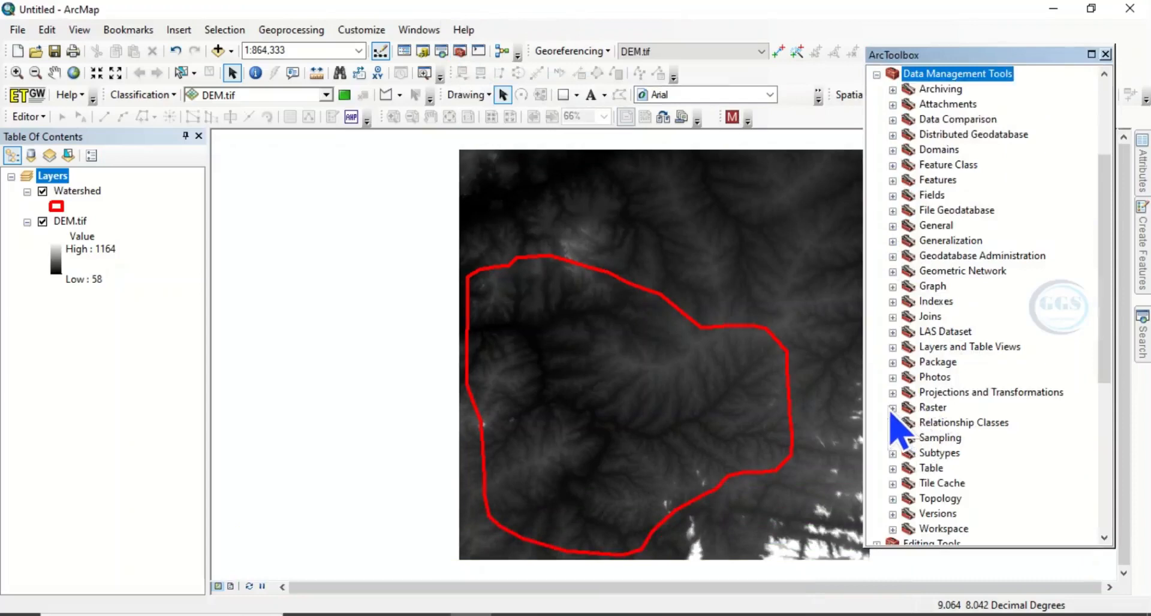
click(893, 407)
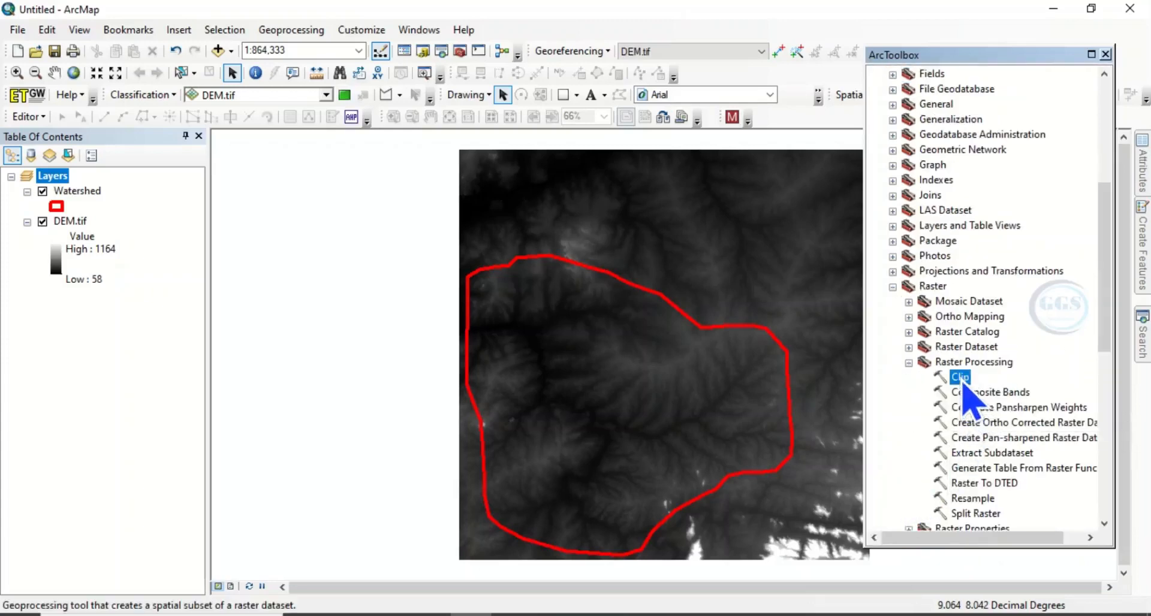
double_click(960, 377)
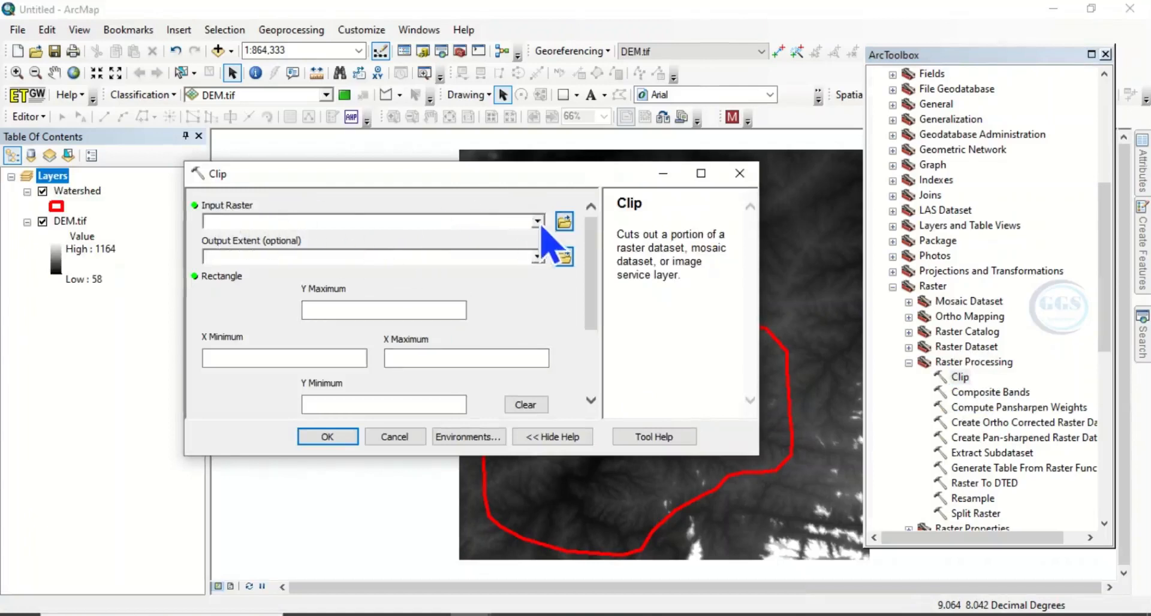
Step: Fill the Clip tool with DEM.tif as input raster and Watershed as output extent, then browse for the output location
click(537, 222)
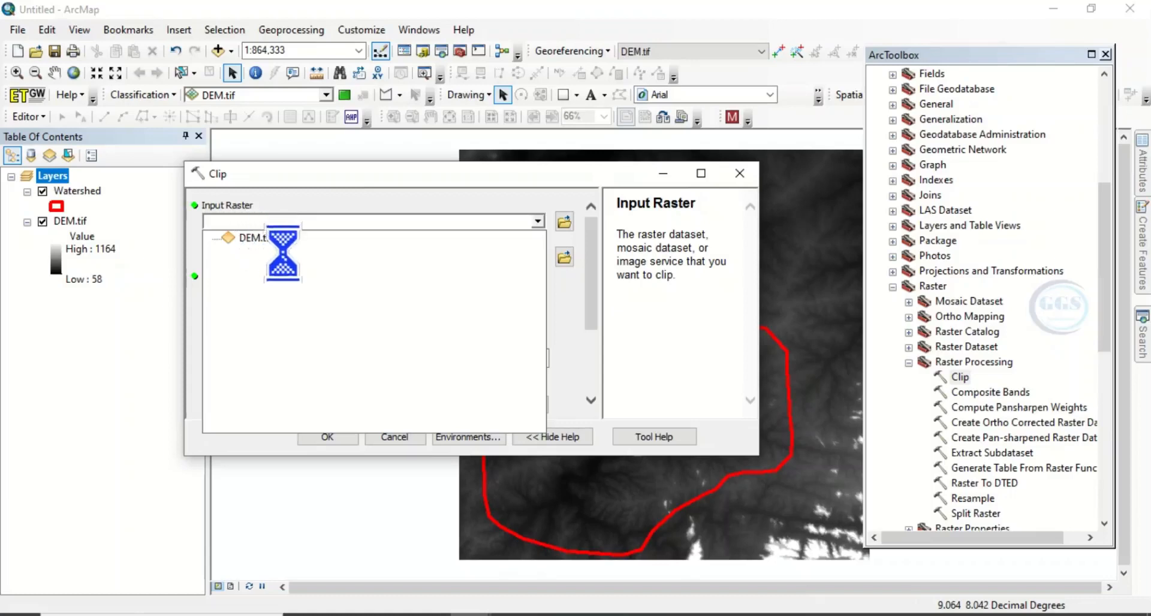
click(243, 238)
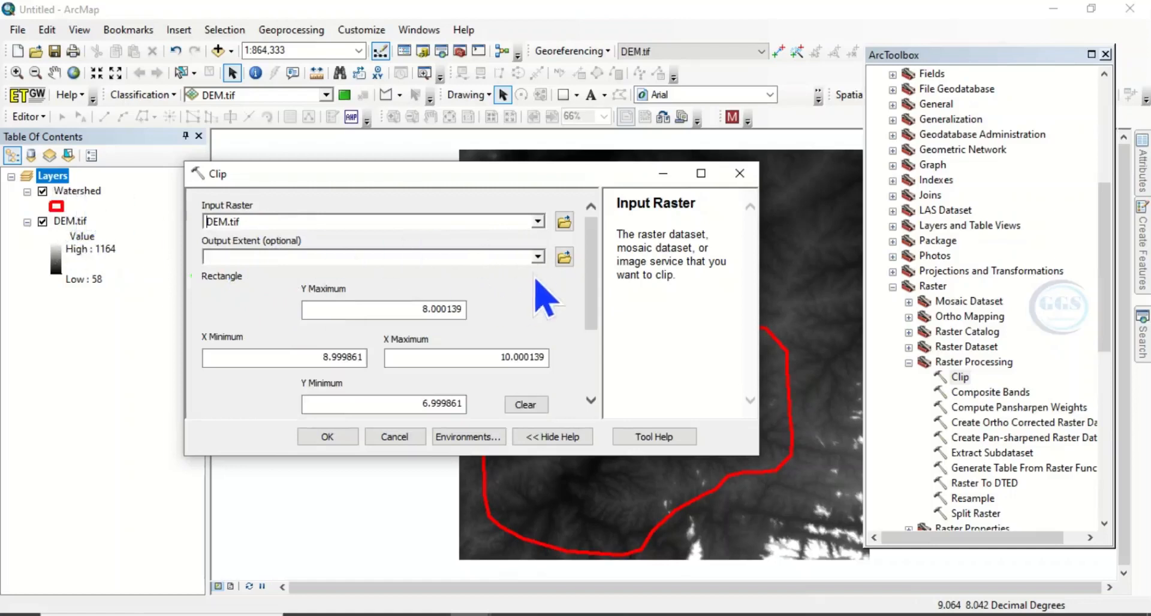
click(537, 257)
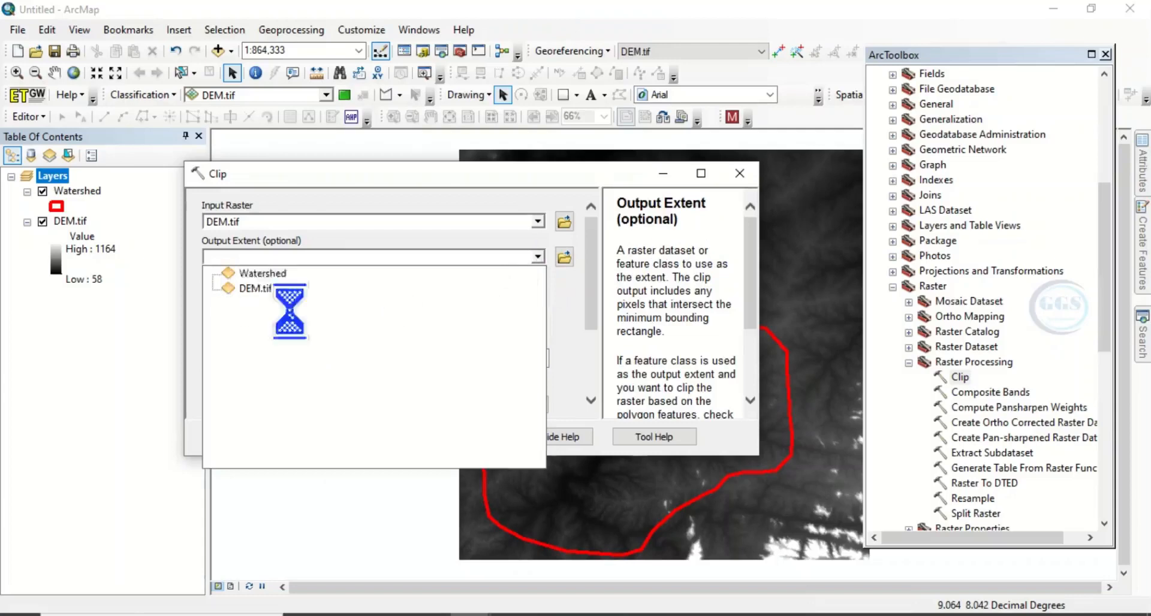
click(263, 272)
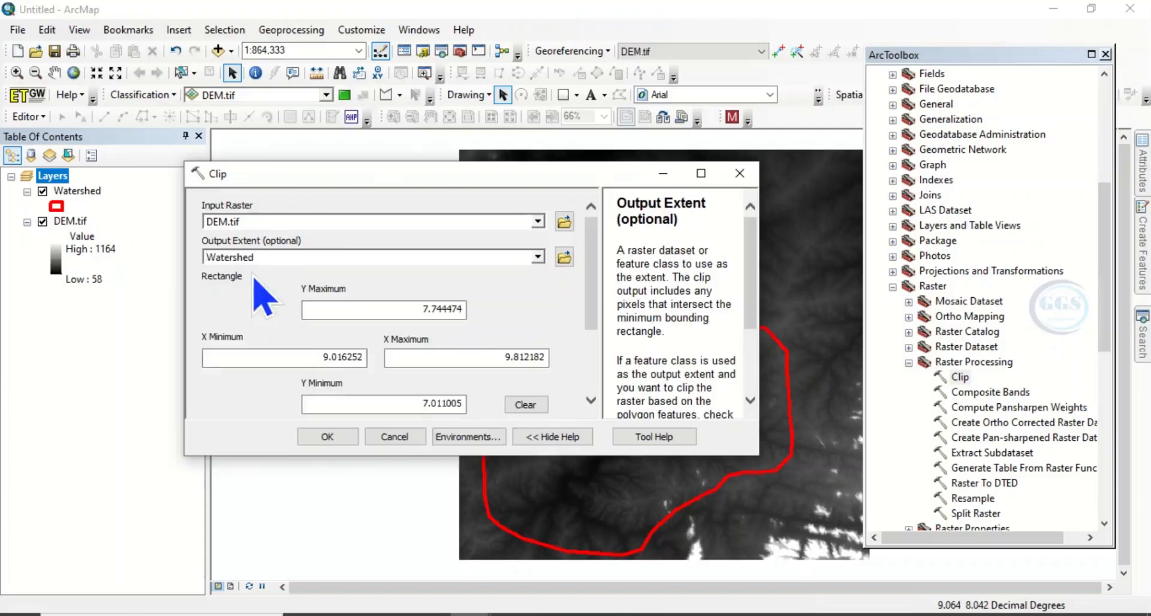
scroll(down, 3)
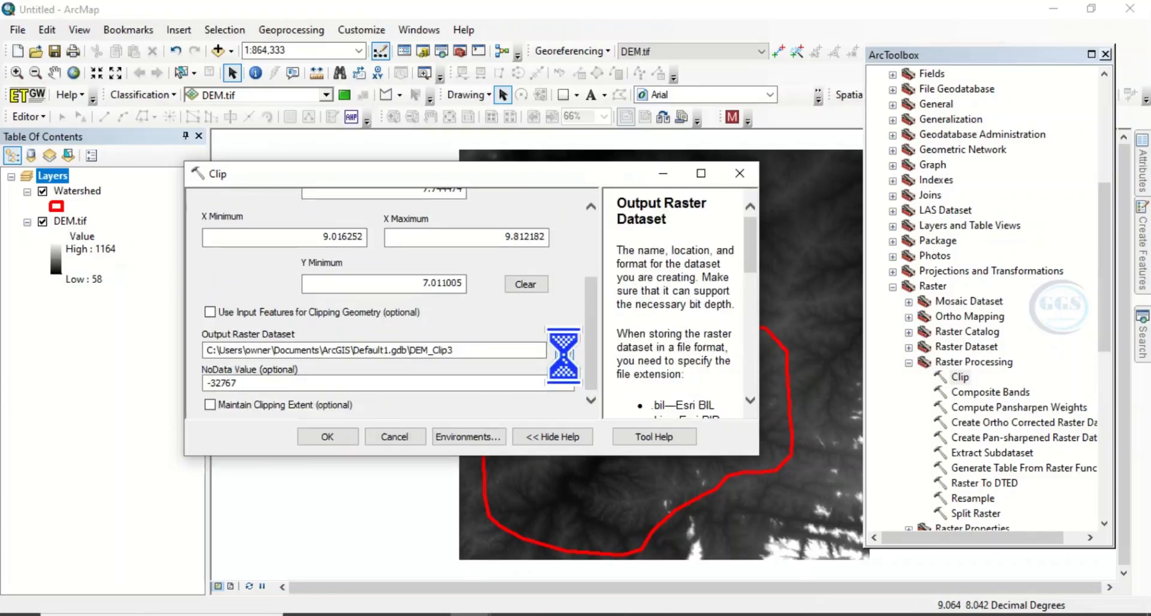
click(563, 350)
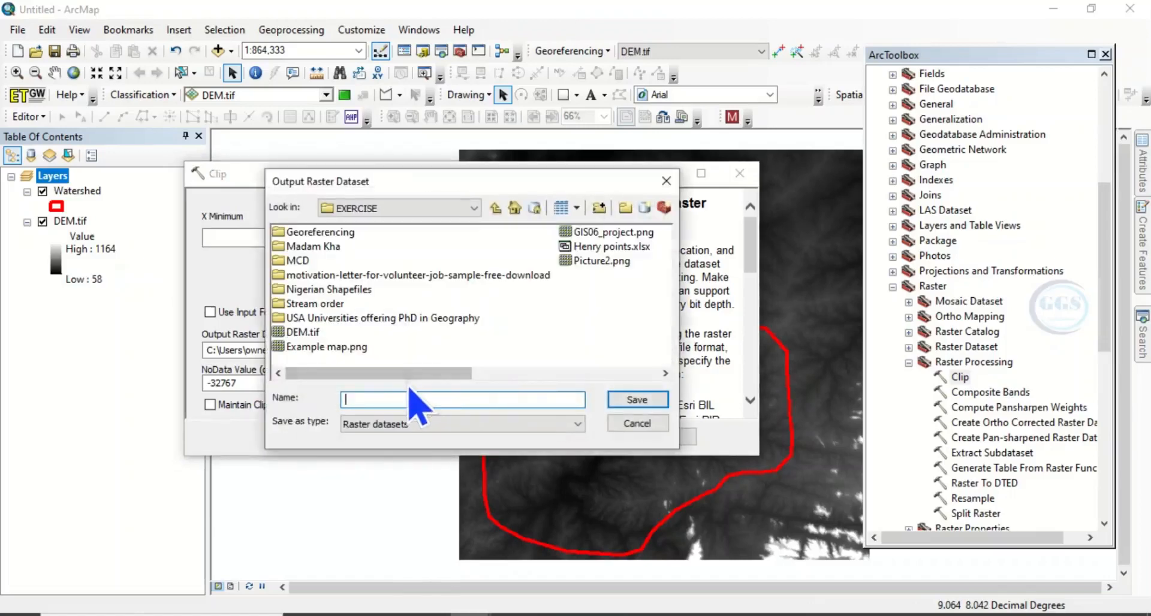
Step: Save the output as 'Clip' in the EXERCISE folder and run the clip of DEM.tif
text(C)
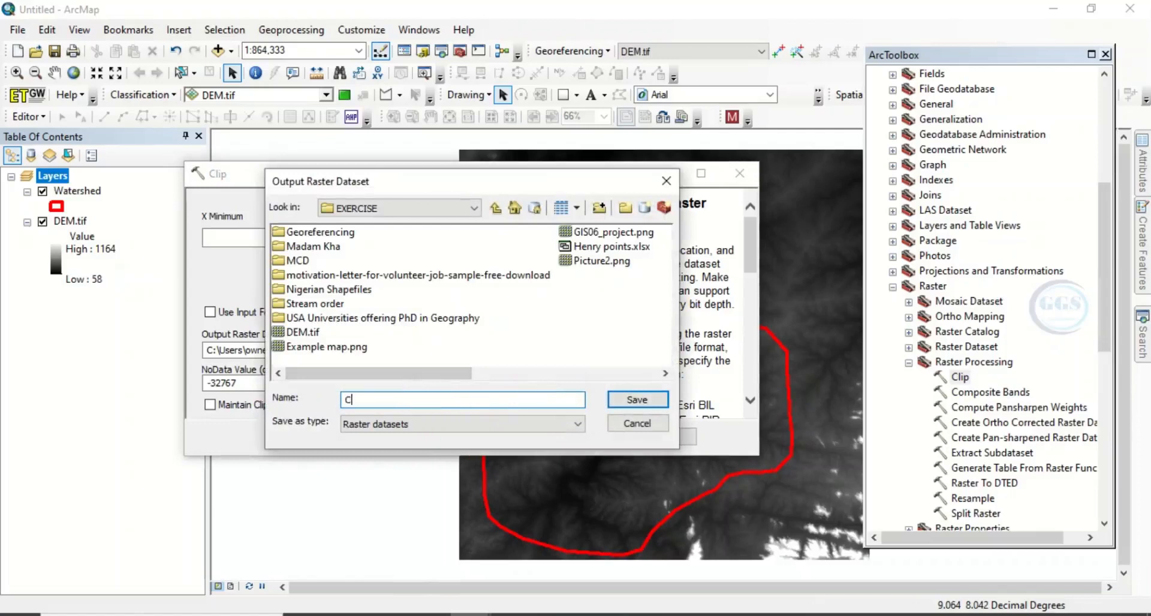
text(lip)
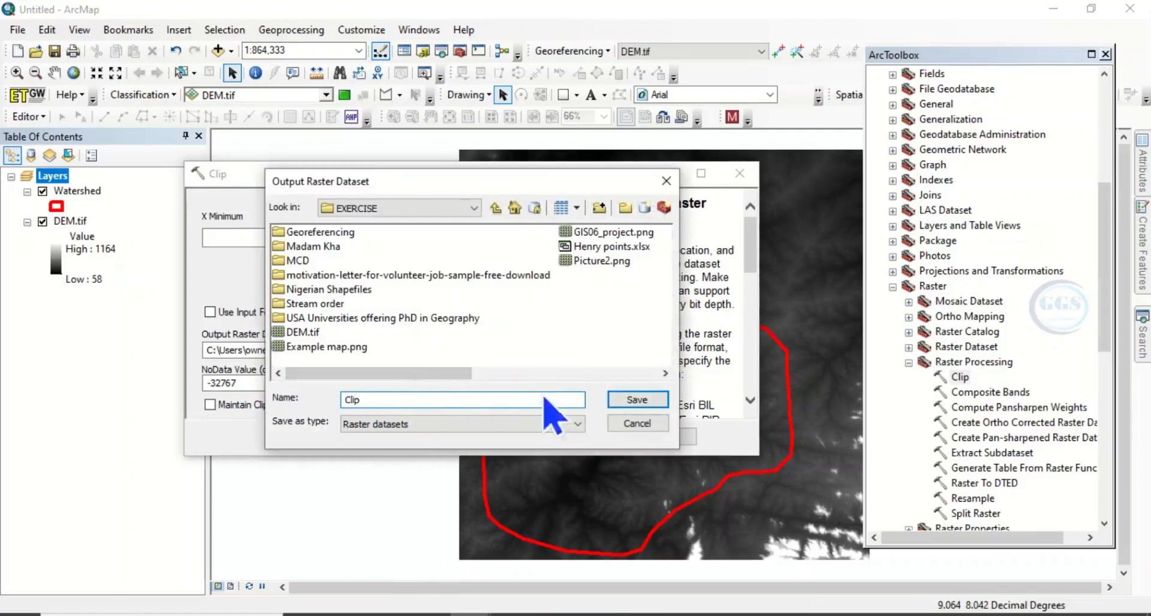
click(636, 400)
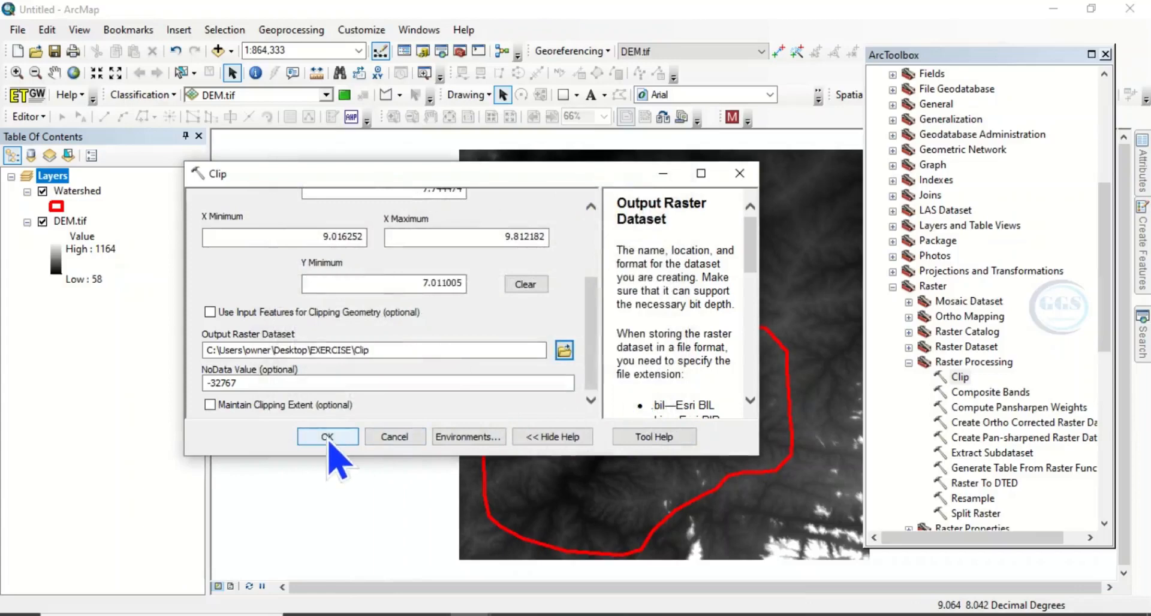
click(327, 437)
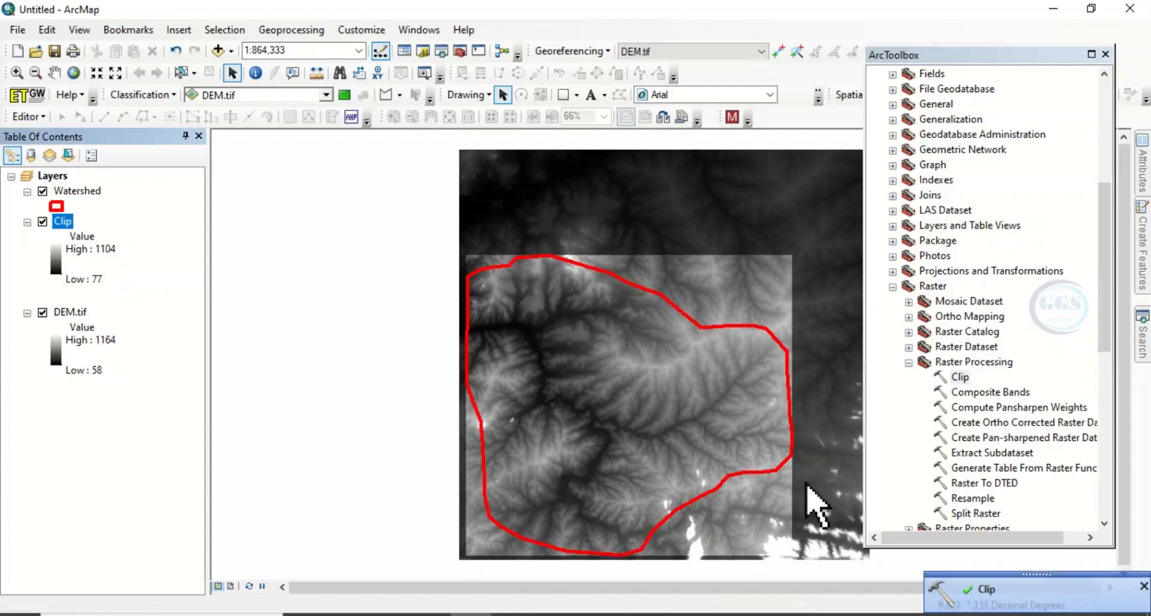
mouse_move(668, 452)
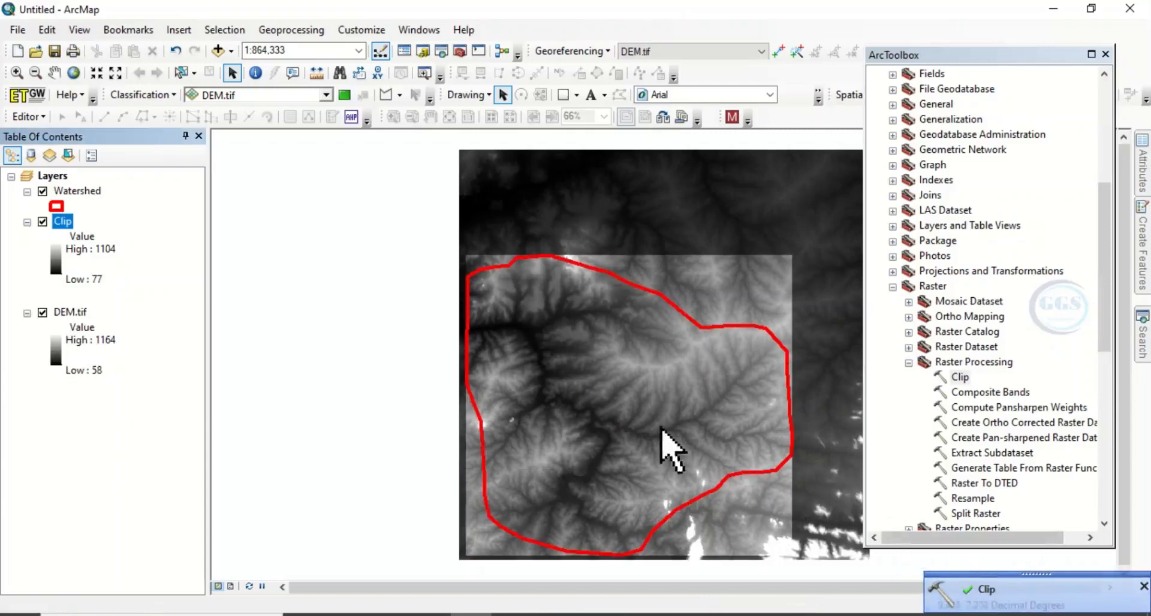
mouse_move(52, 345)
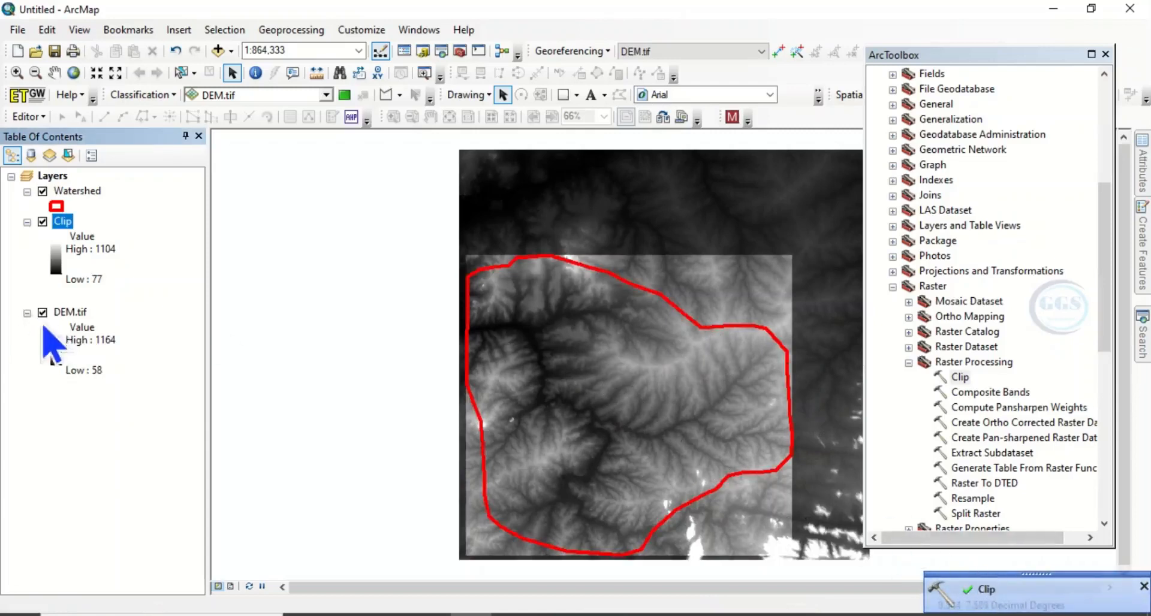
Step: Turn off DEM.tif so only the rectangular Clip raster shows around the red watershed outline
click(69, 312)
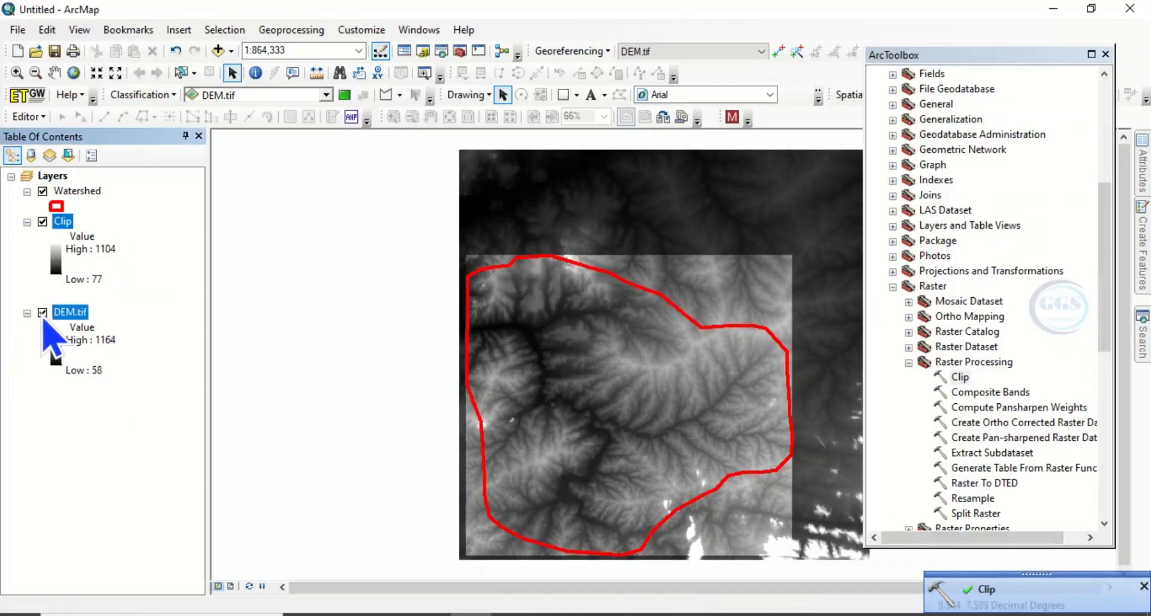
click(42, 311)
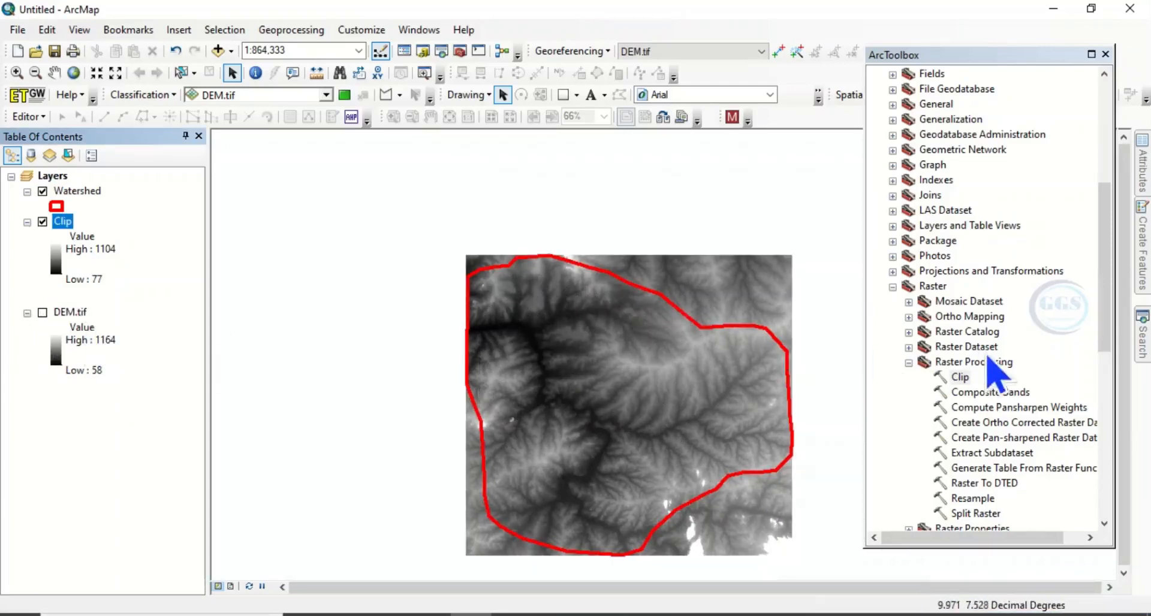
mouse_move(503, 305)
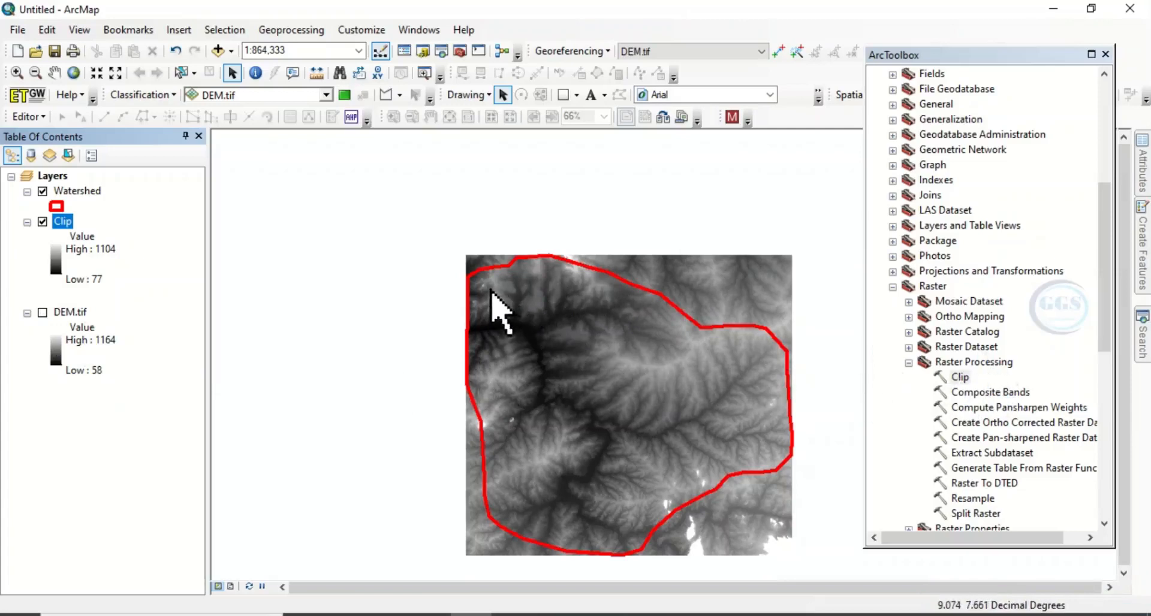
mouse_move(503, 319)
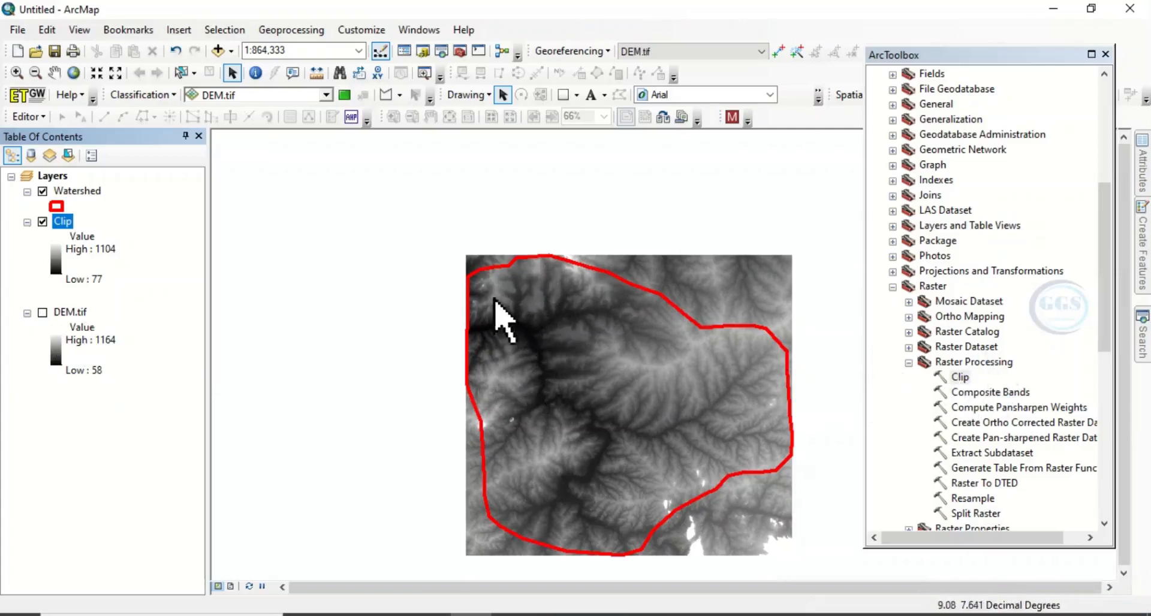
mouse_move(492, 459)
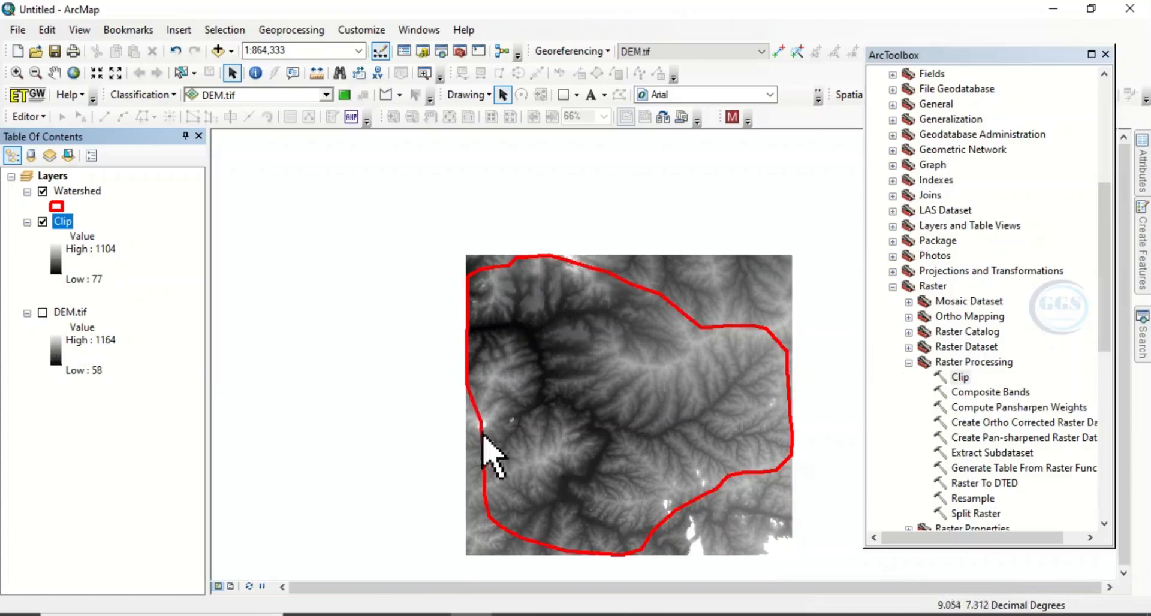
mouse_move(782, 448)
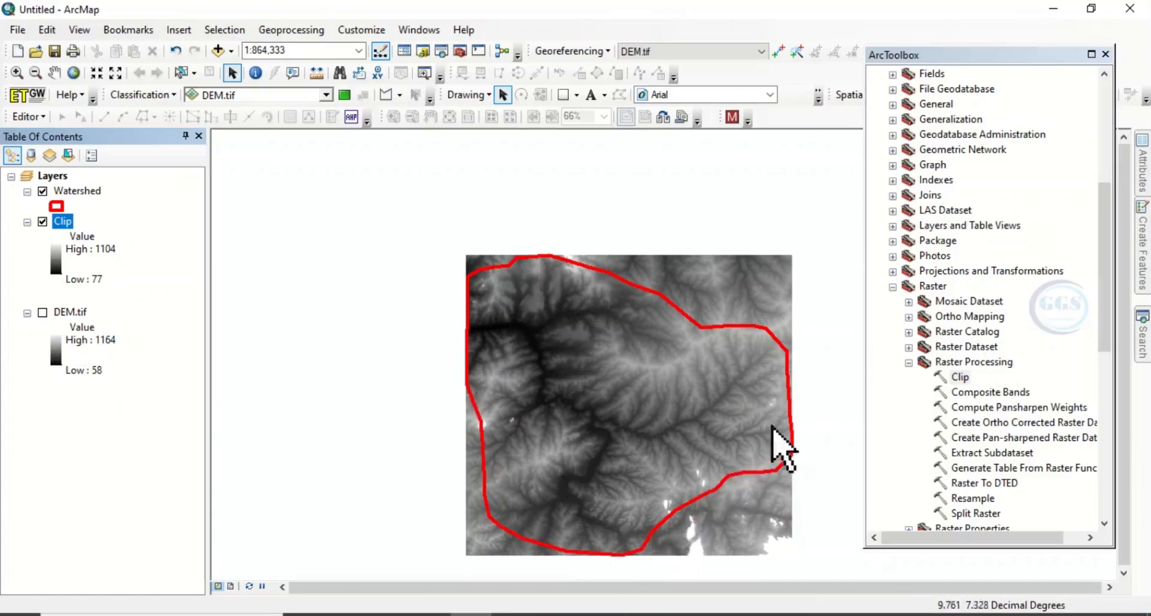
mouse_move(477, 316)
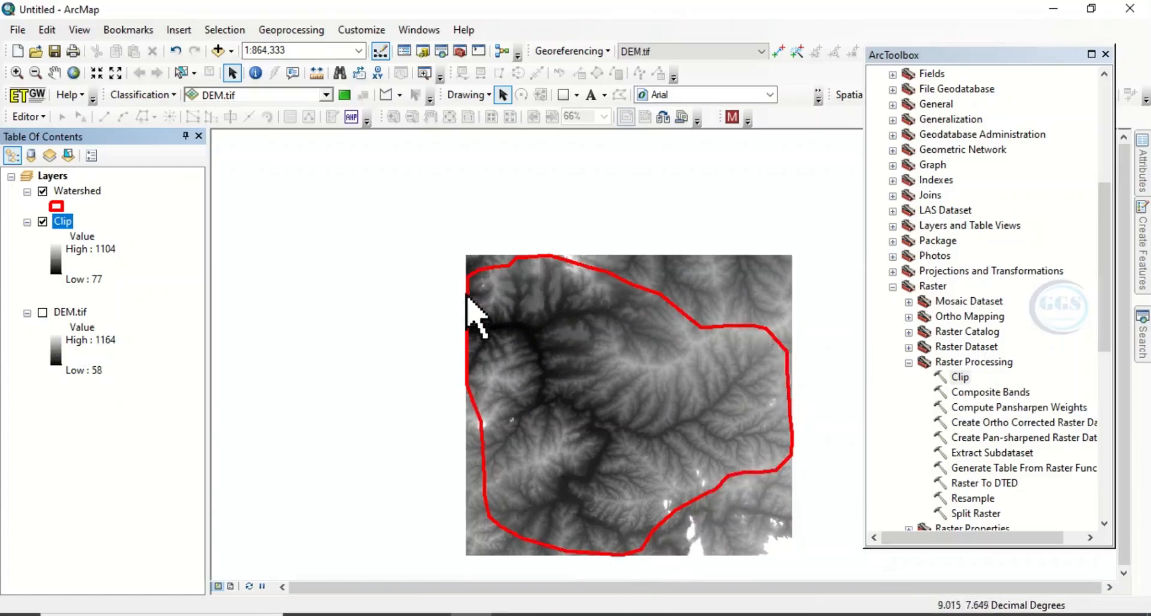
mouse_move(507, 290)
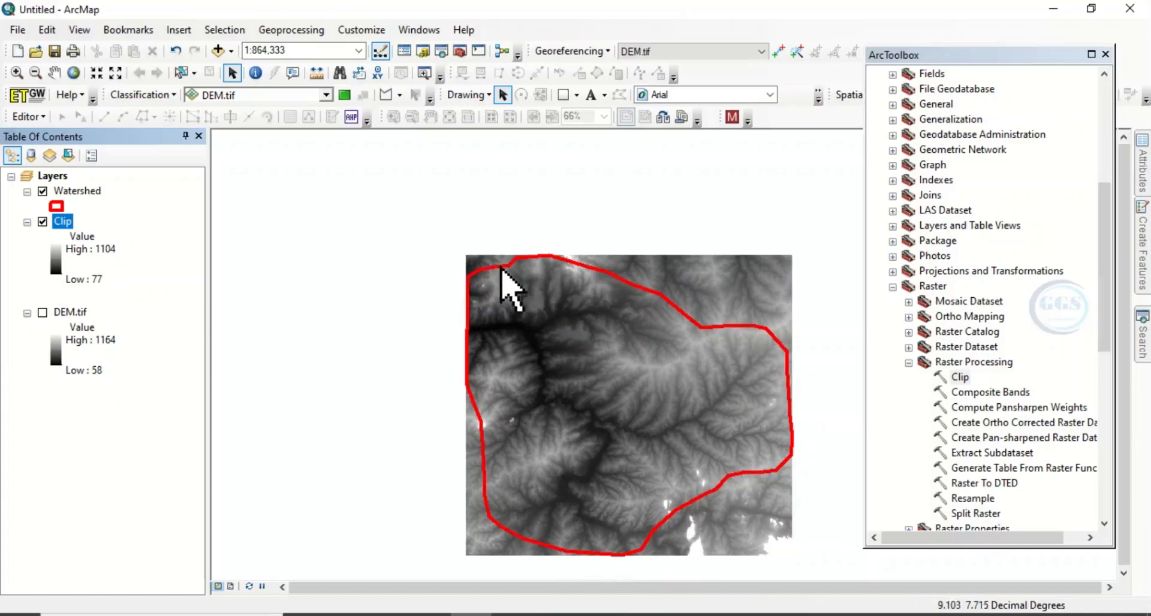
mouse_move(789, 502)
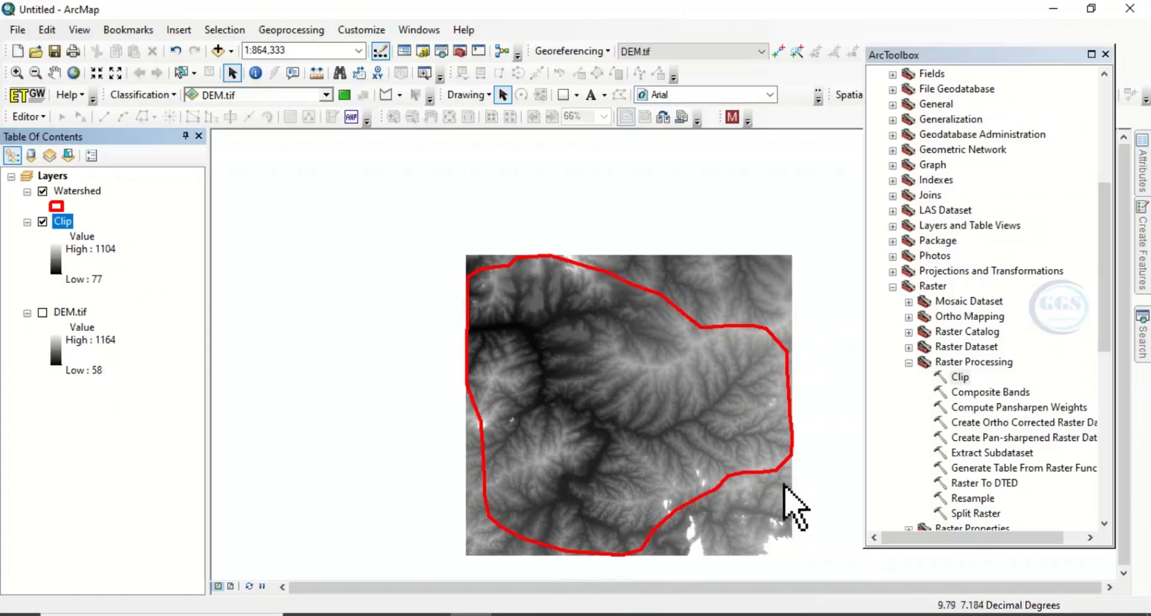
mouse_move(657, 360)
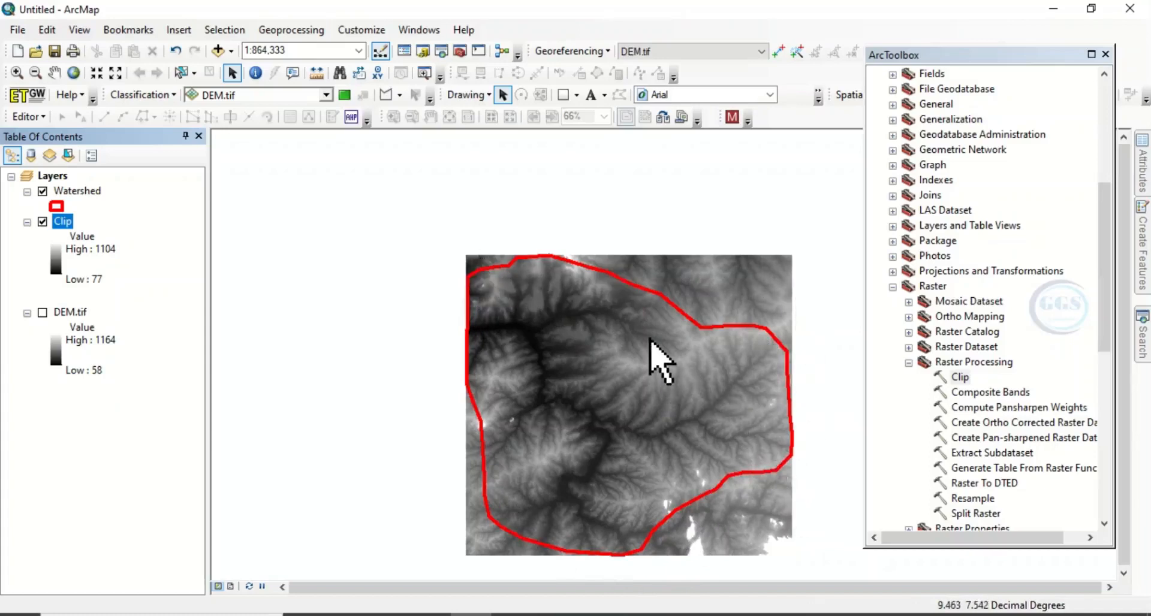
mouse_move(683, 337)
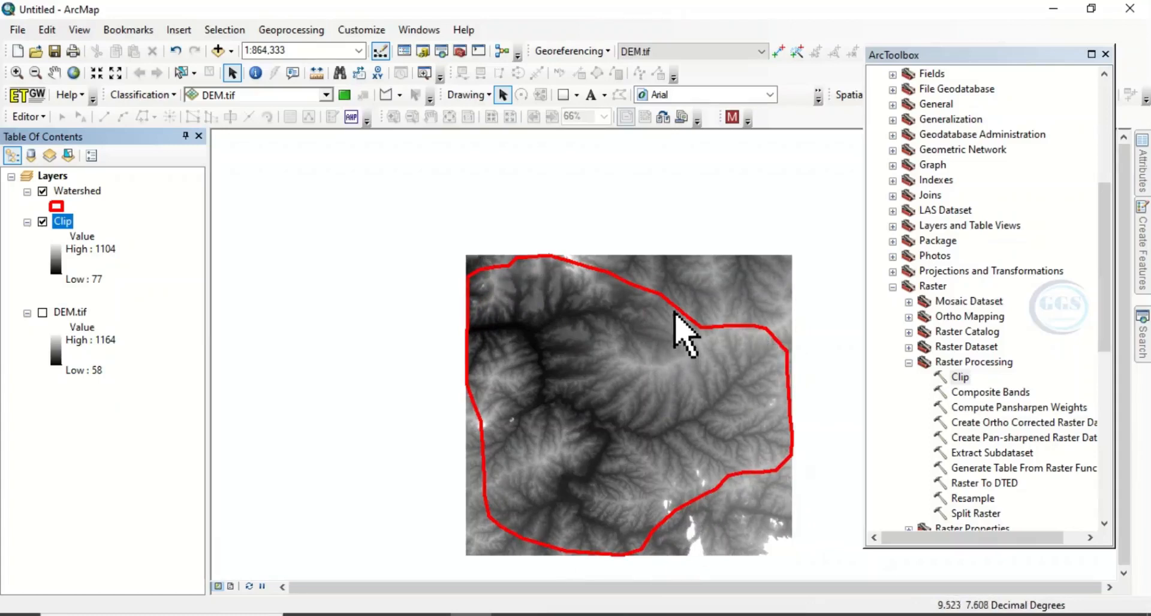
mouse_move(910, 429)
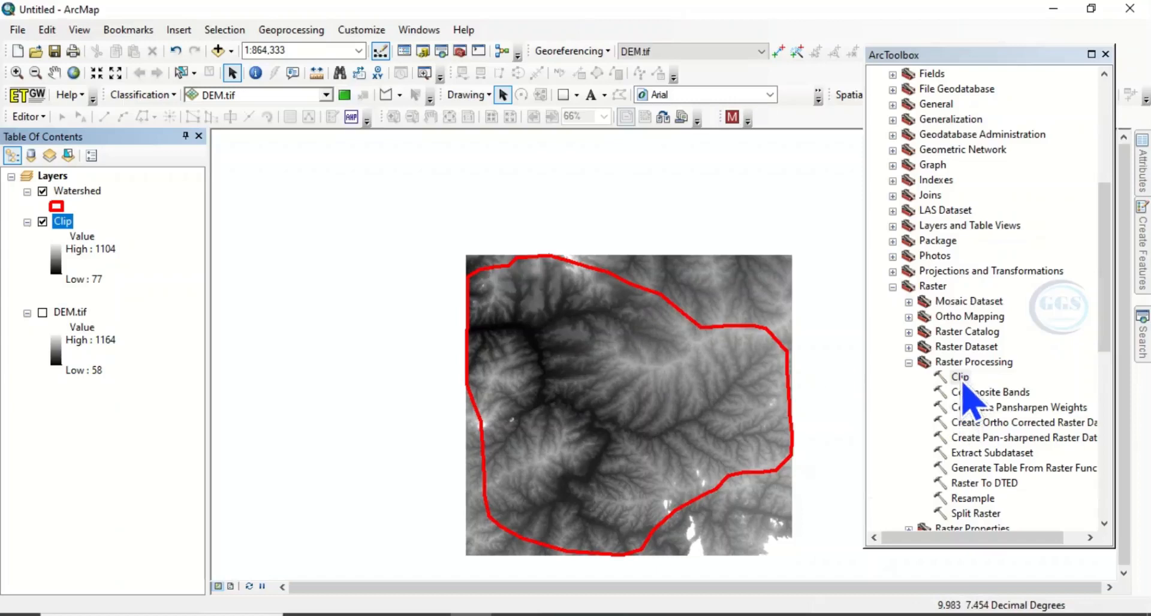
mouse_move(712, 345)
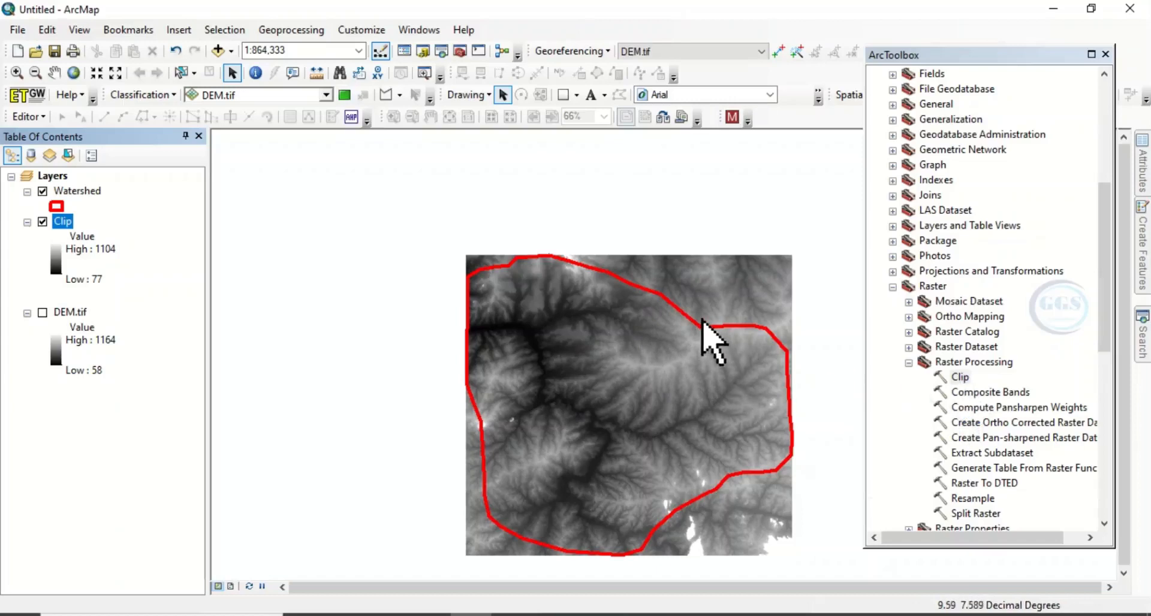
mouse_move(724, 356)
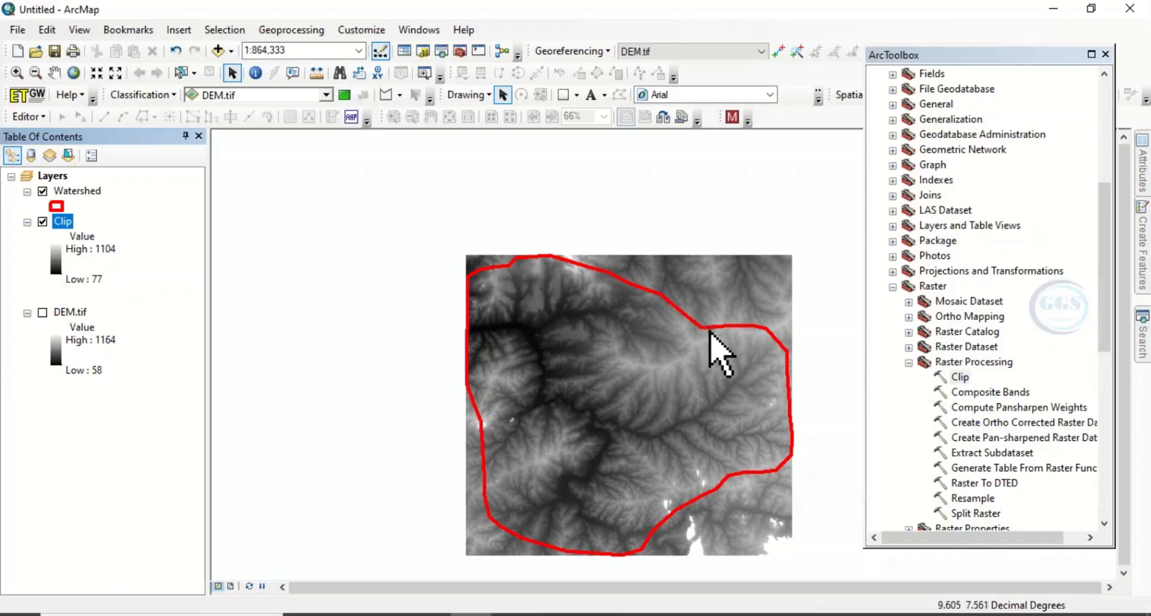
mouse_move(55, 253)
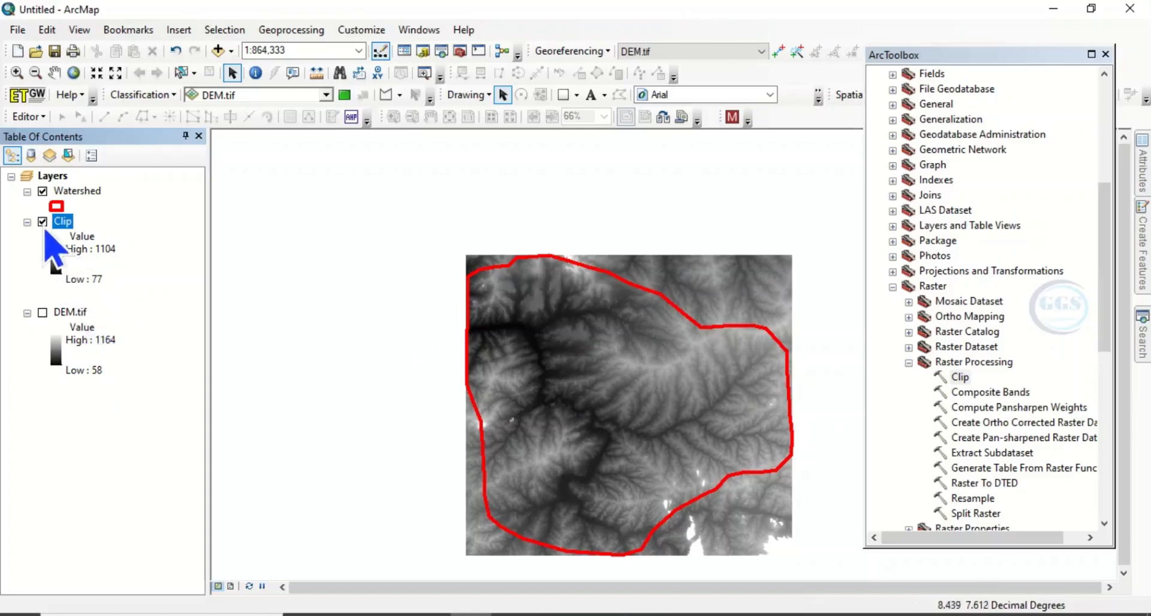
Step: Swap visibility back to DEM.tif with Clip hidden and select Extract by Mask under Spatial Analyst Tools > Extraction
click(42, 221)
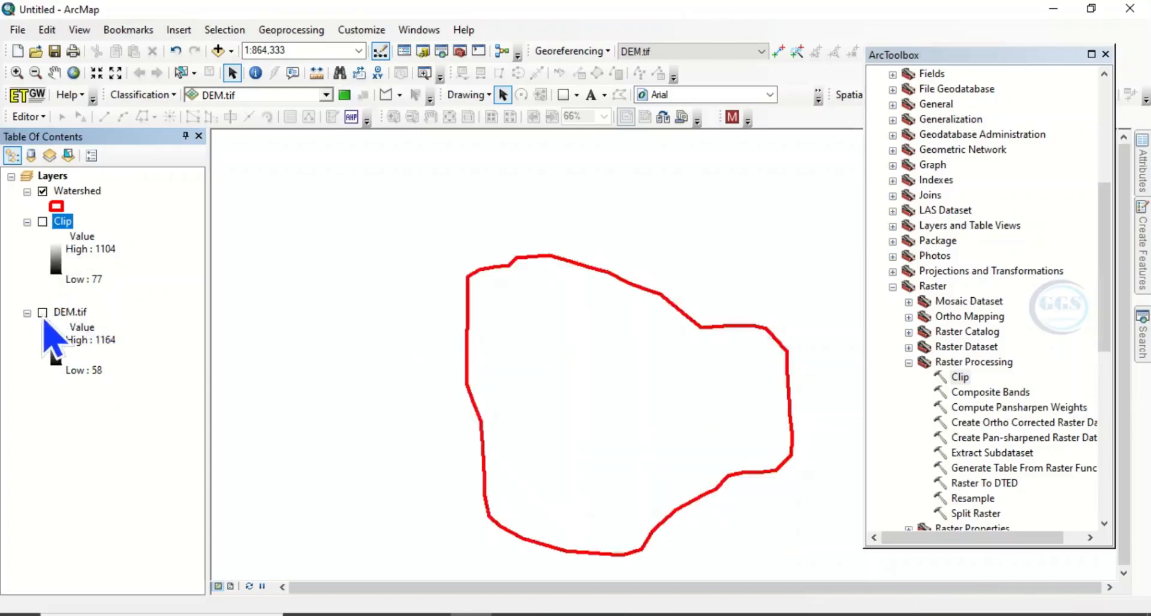
click(41, 312)
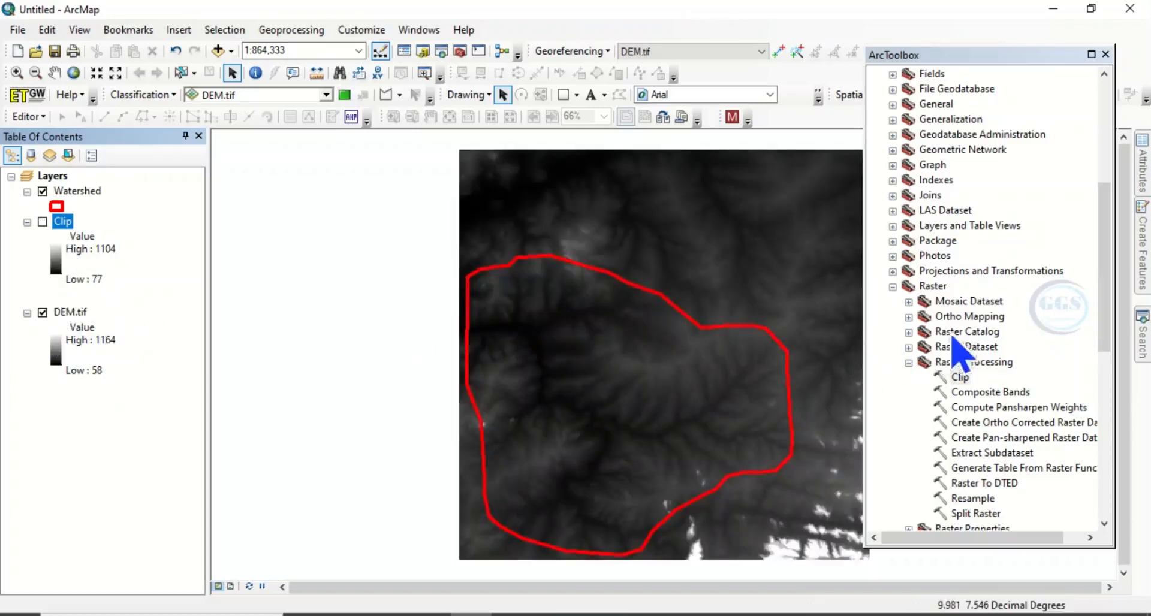
mouse_move(918, 389)
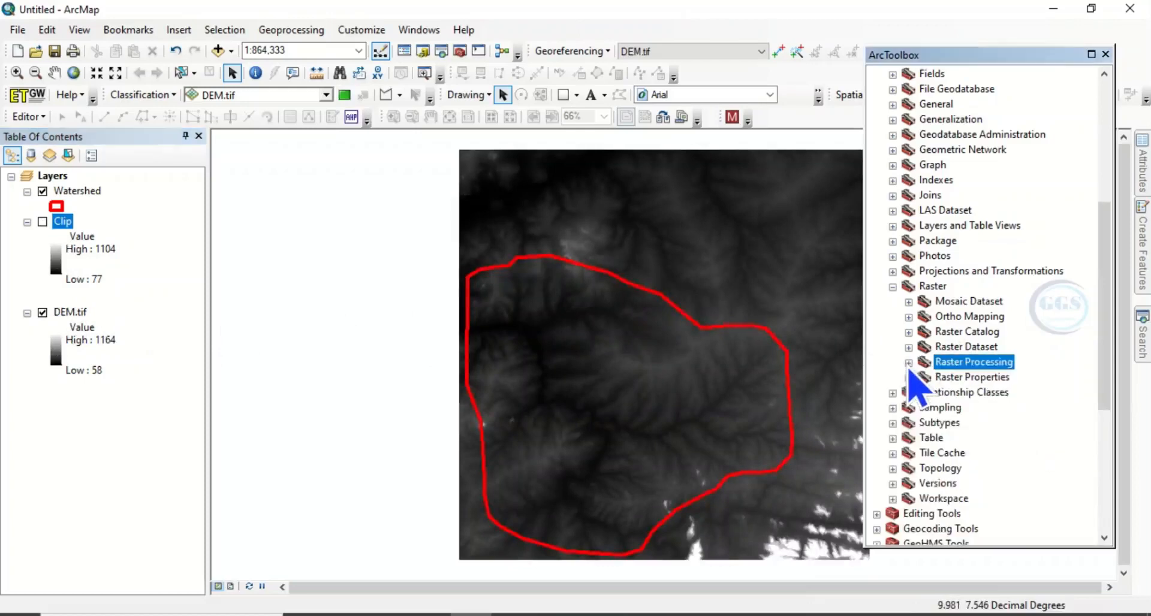
scroll(down, 3)
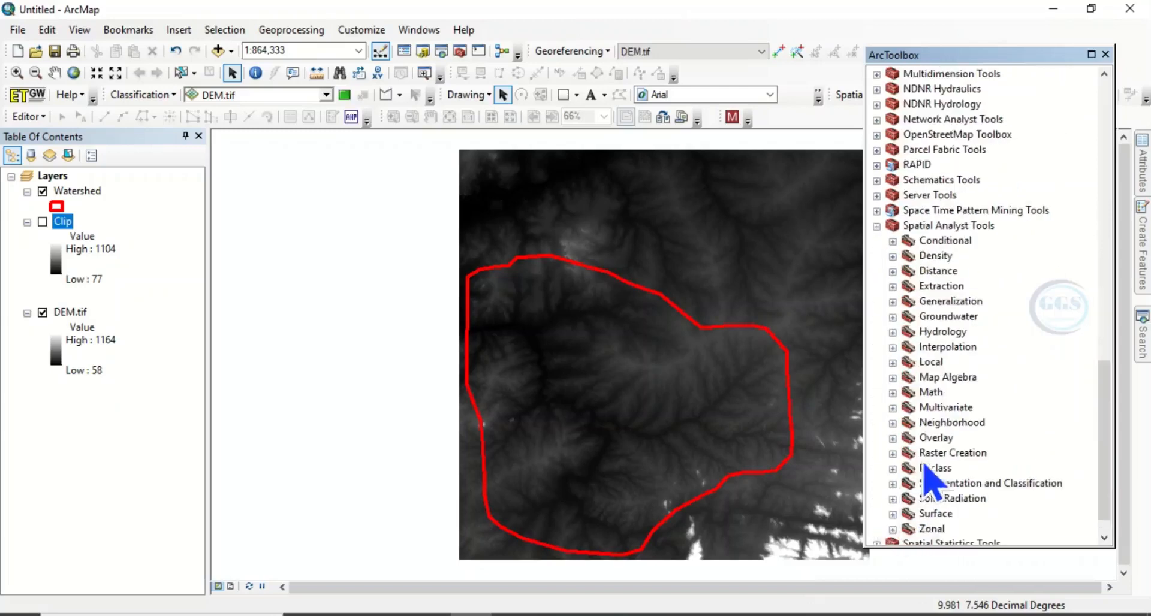
mouse_move(914, 312)
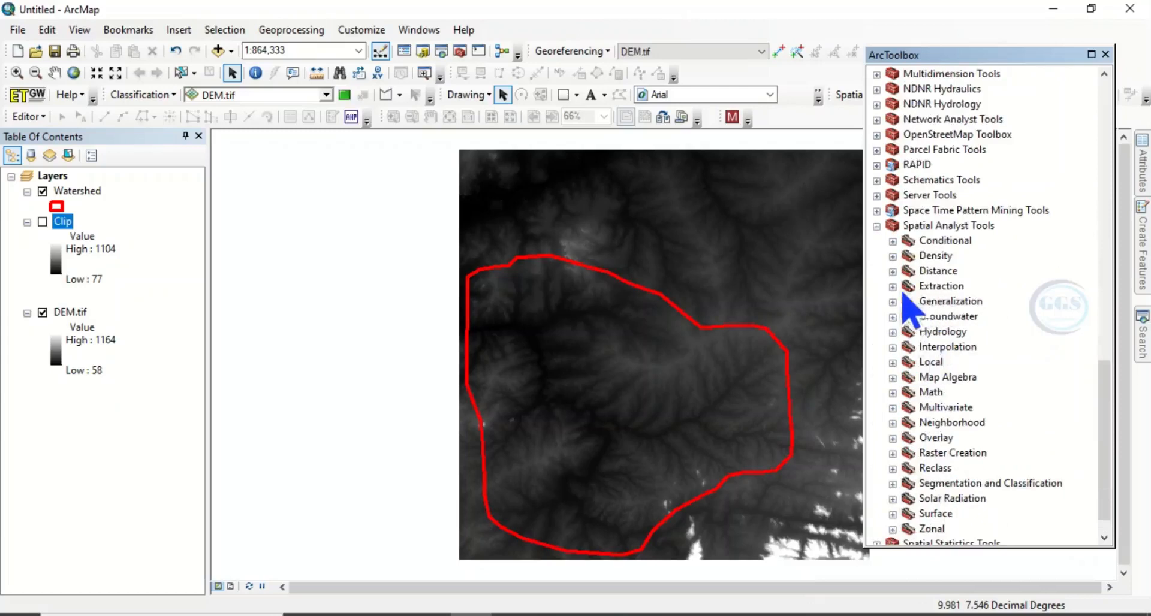
click(893, 286)
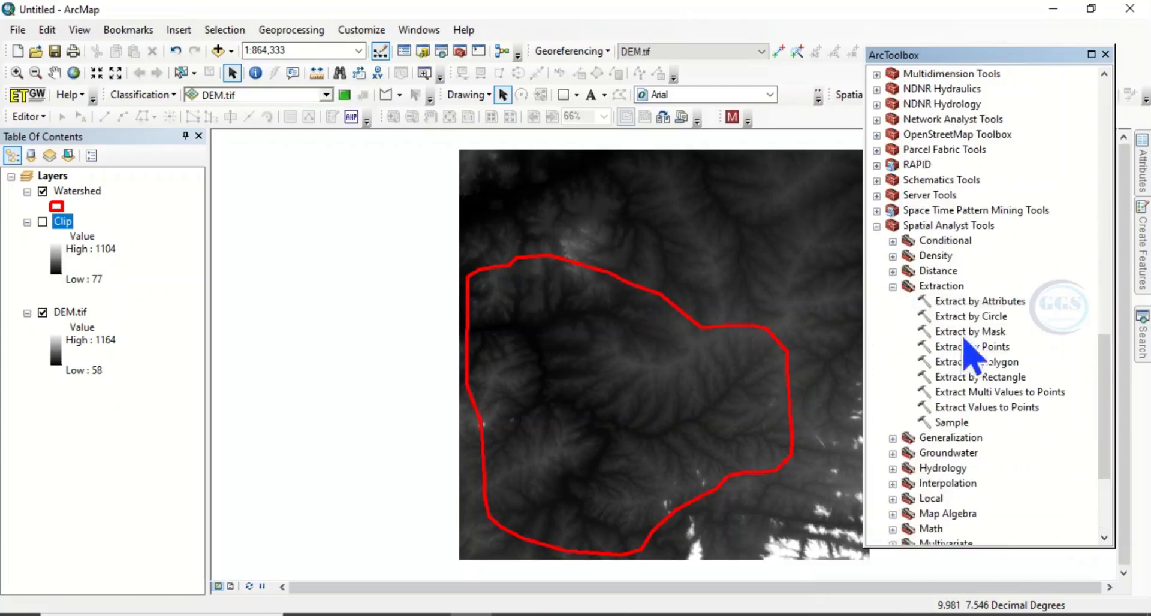
mouse_move(988, 360)
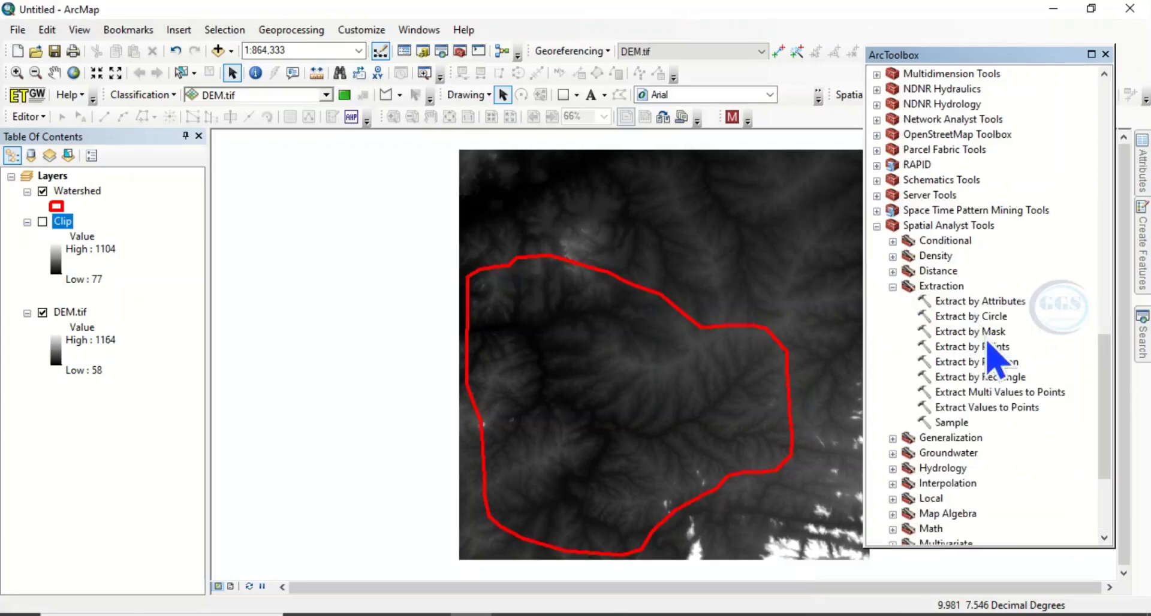
click(971, 332)
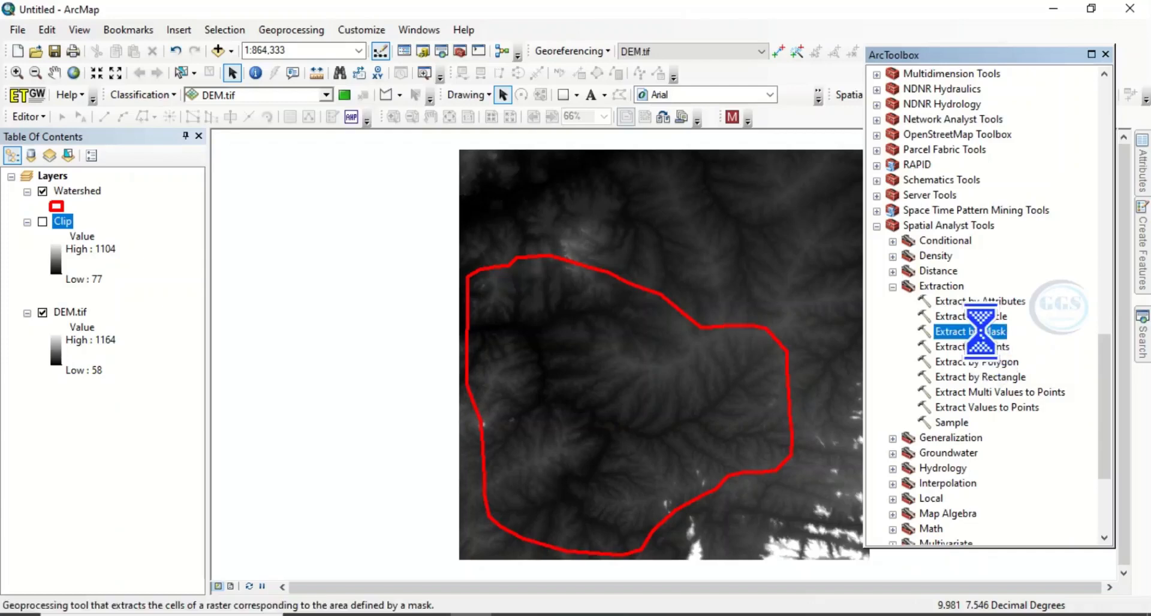
Step: Start Extract by Mask with DEM.tif as input raster and the Watershed polygon as mask
double_click(971, 332)
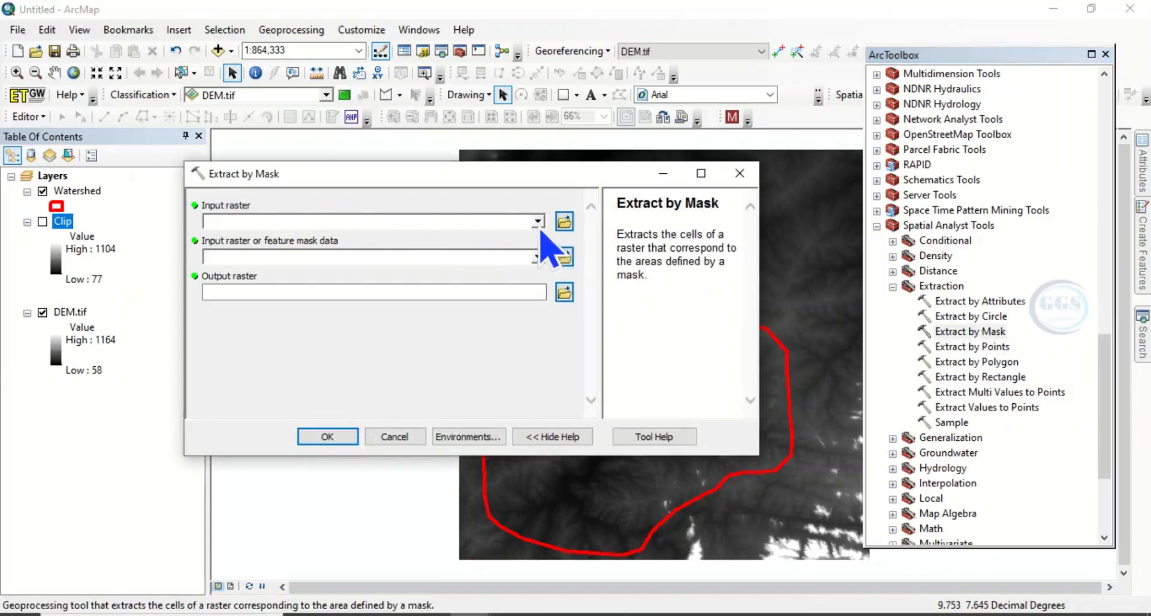
click(537, 221)
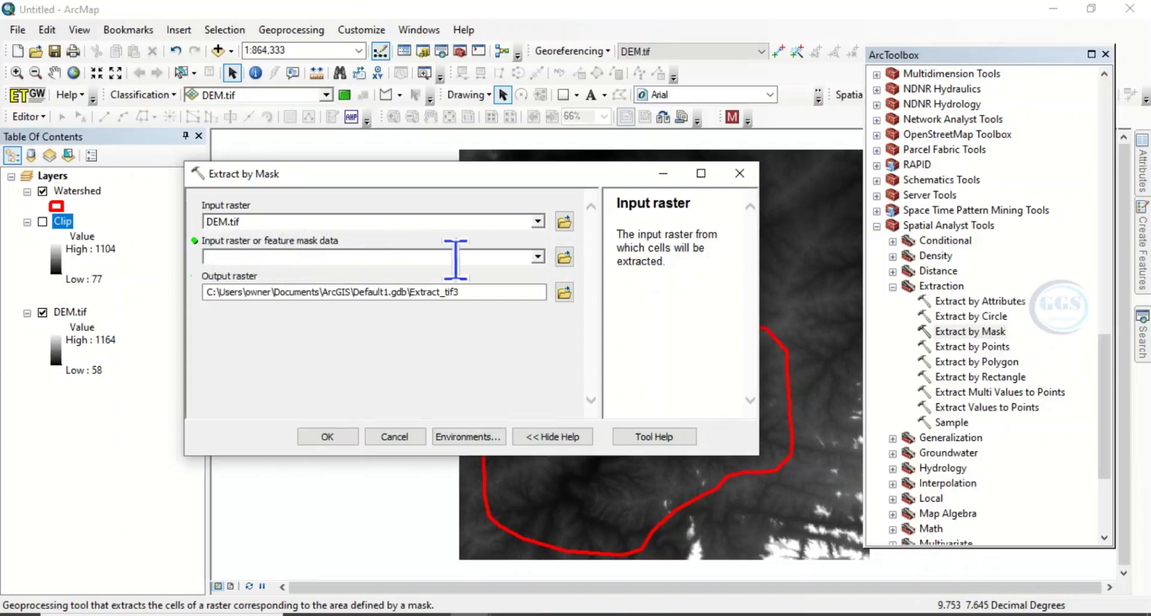
click(537, 256)
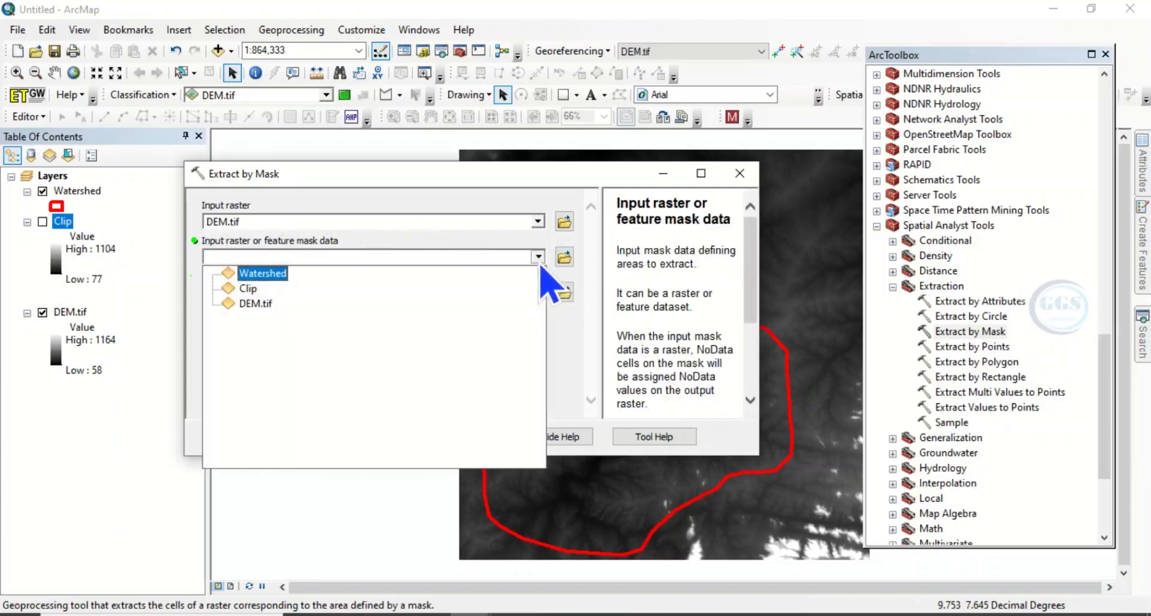
click(262, 273)
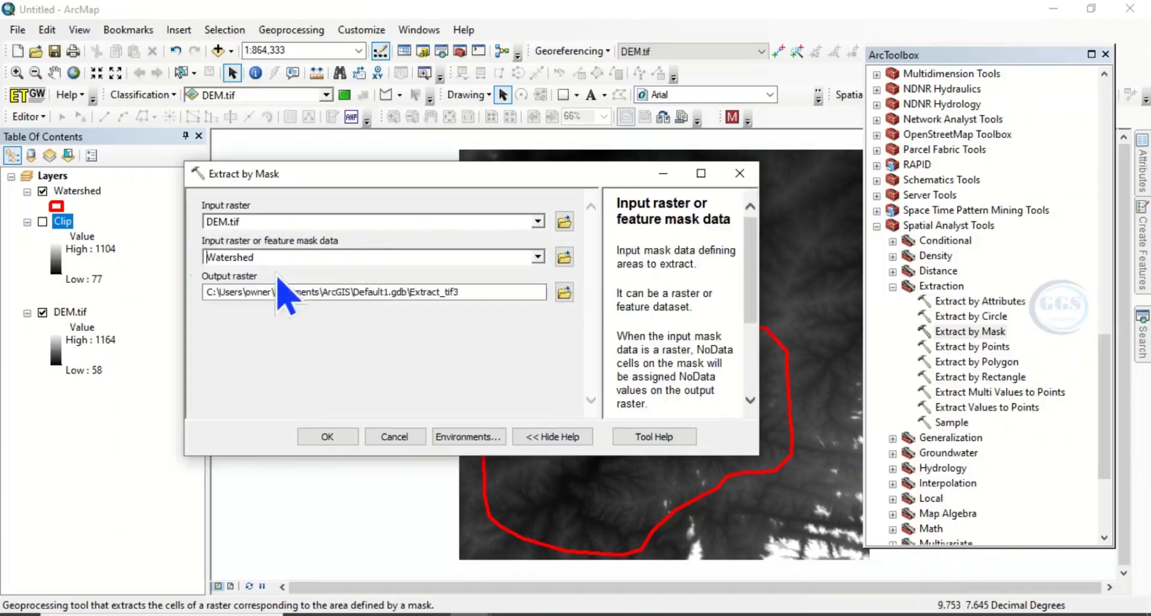
Step: Name the output raster 'Extract' in the EXERCISE folder and save it
click(564, 292)
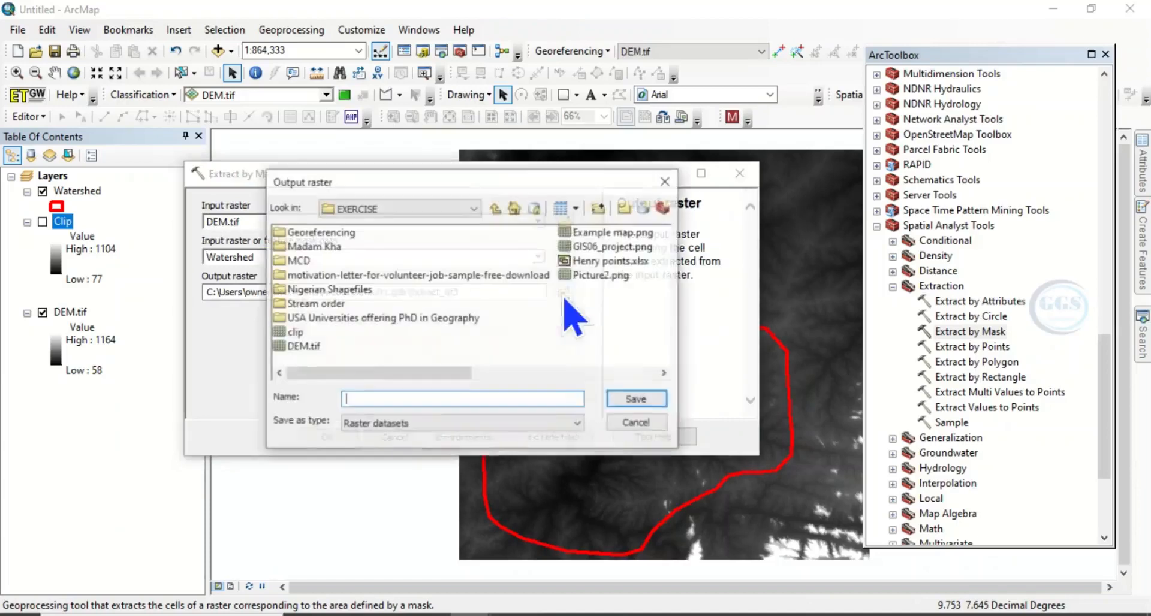
click(462, 399)
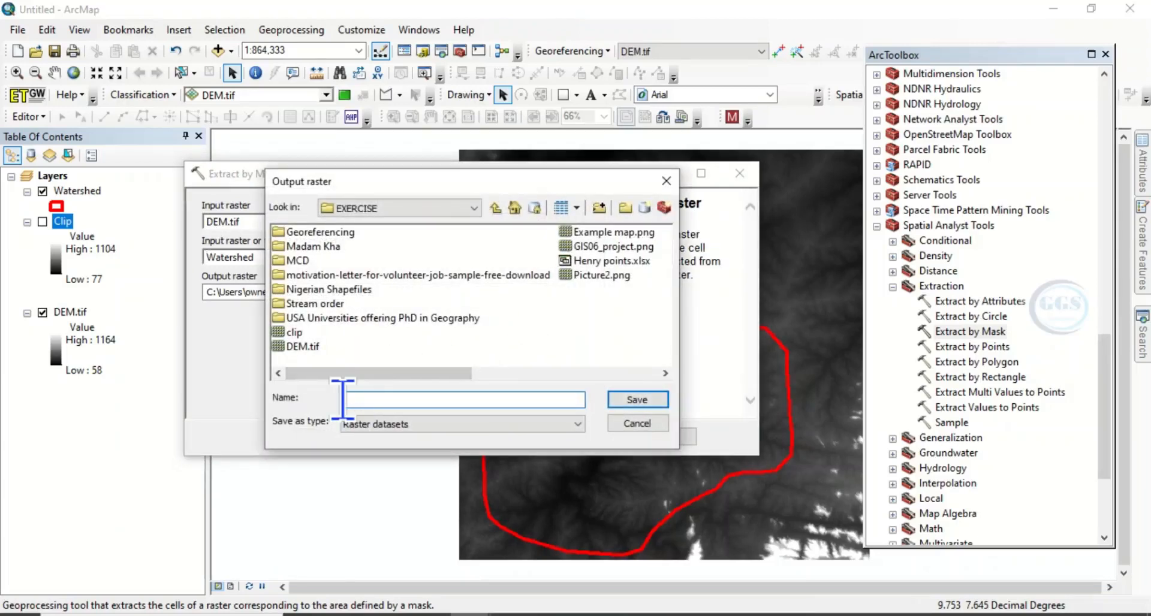
text(E)
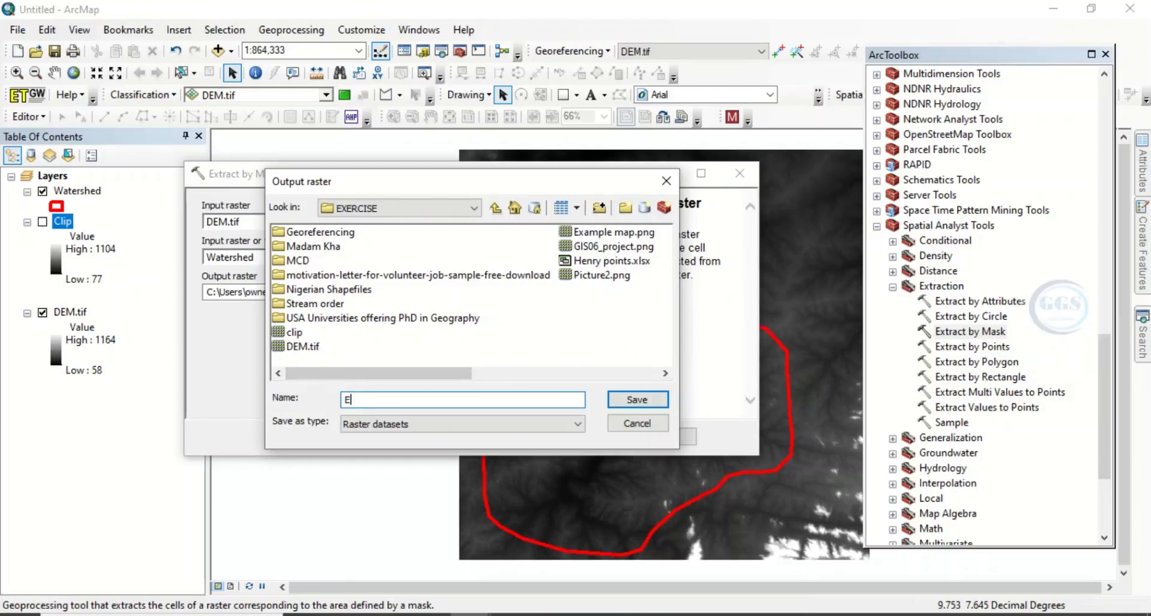
text(xtract)
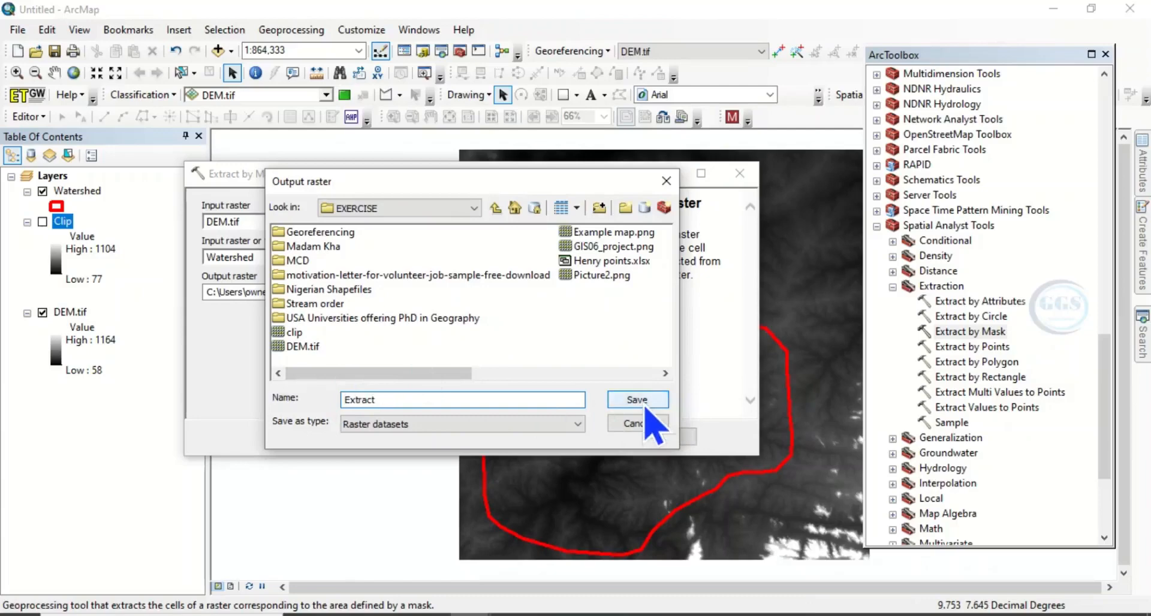
click(637, 400)
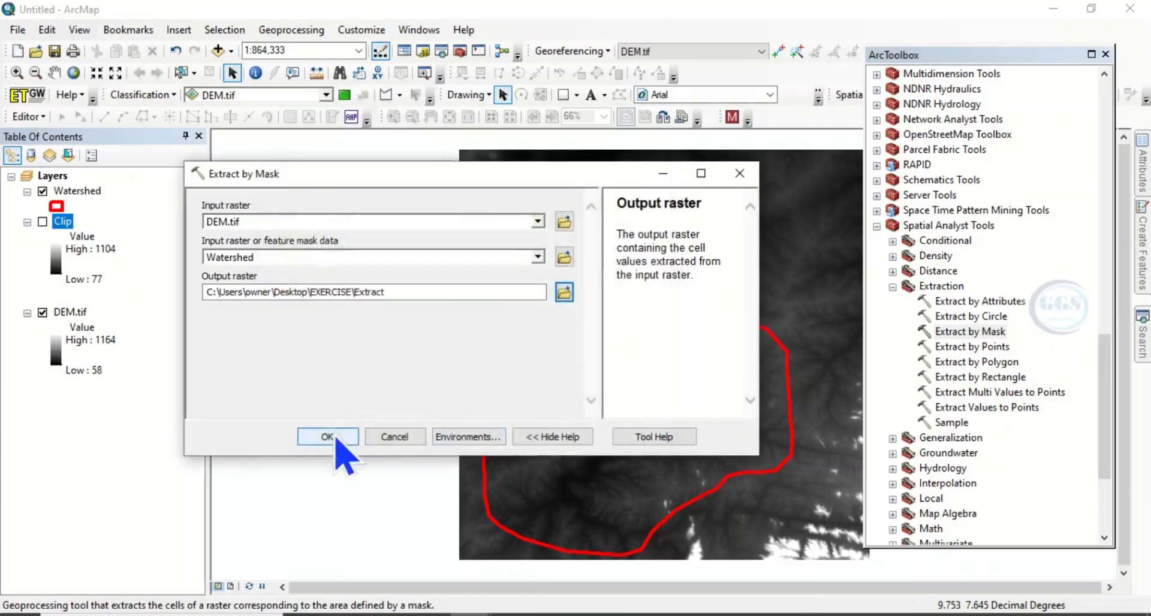
Step: Run Extract by Mask to produce the watershed-shaped Extract layer
click(328, 437)
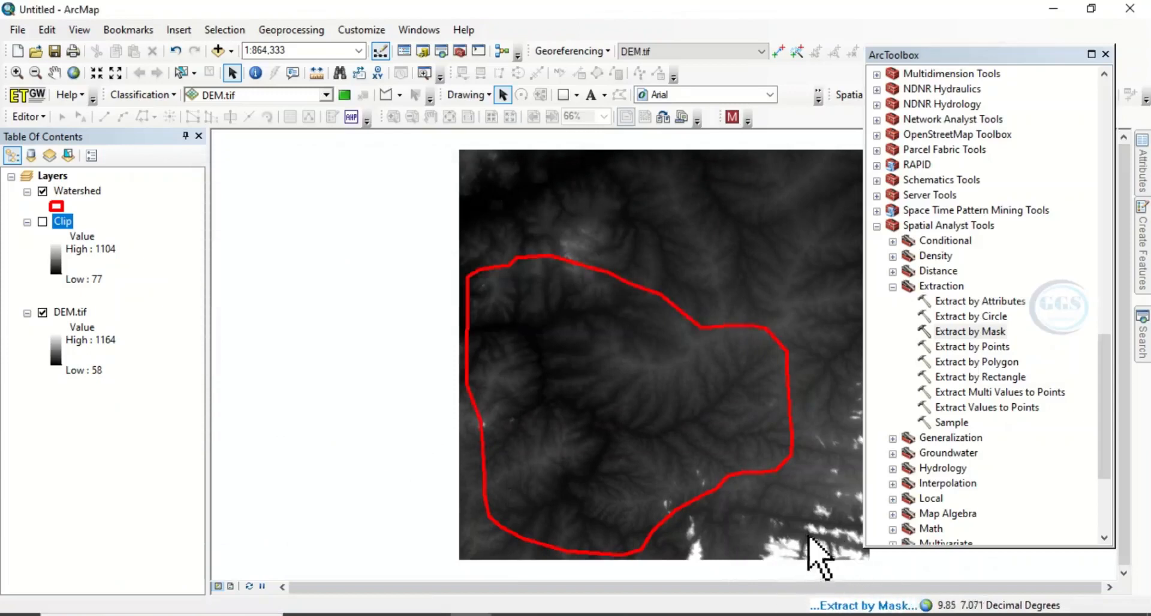
mouse_move(494, 327)
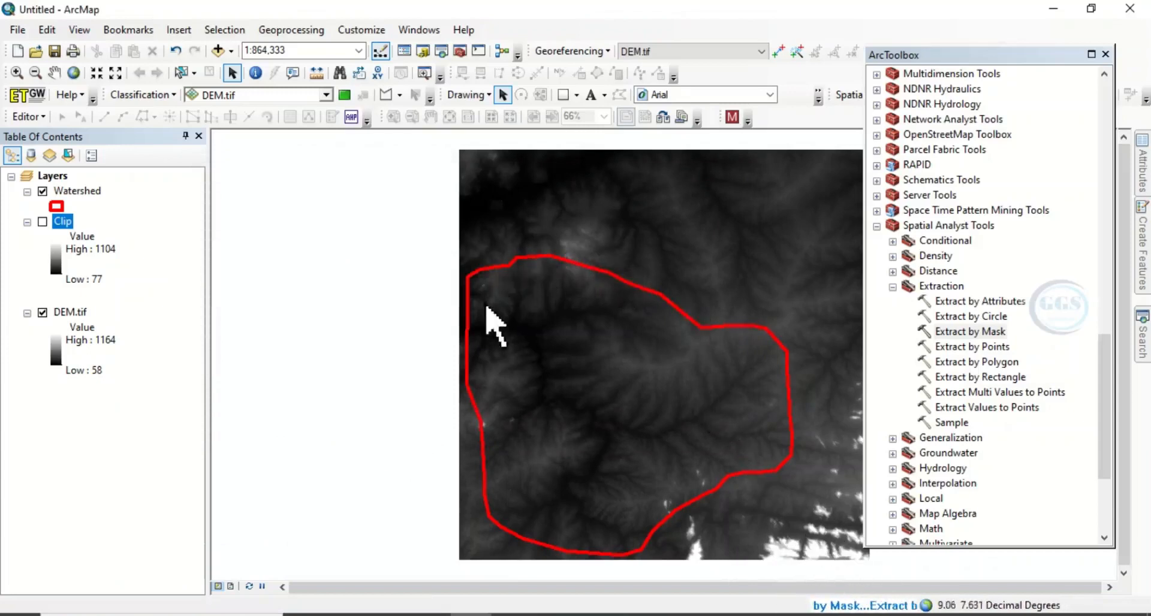
mouse_move(646, 327)
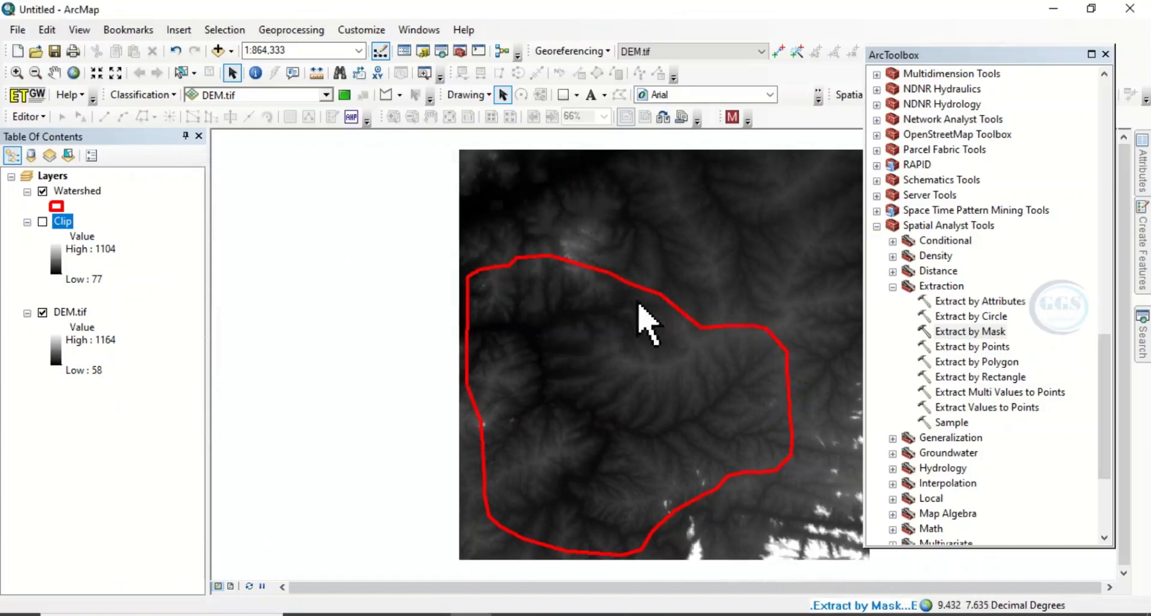
mouse_move(808, 382)
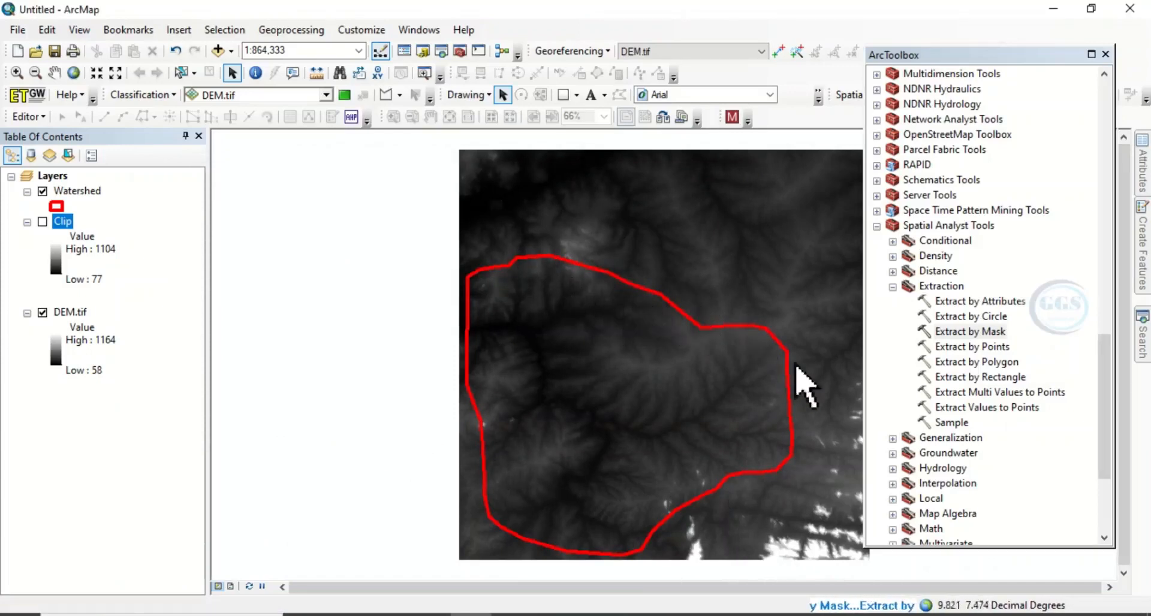
mouse_move(782, 492)
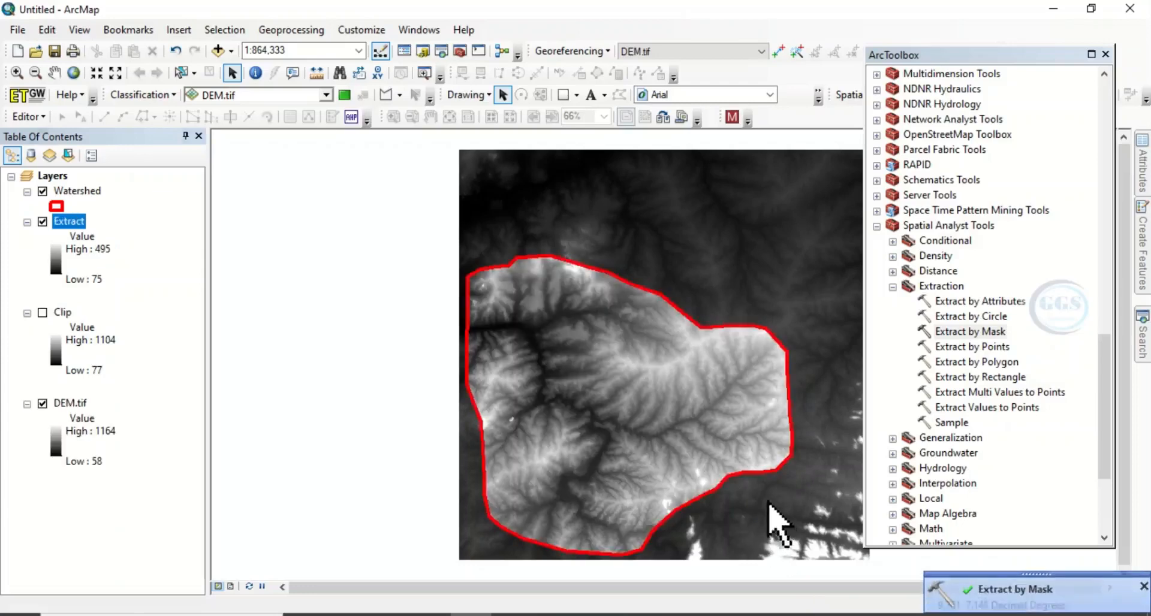
mouse_move(70, 414)
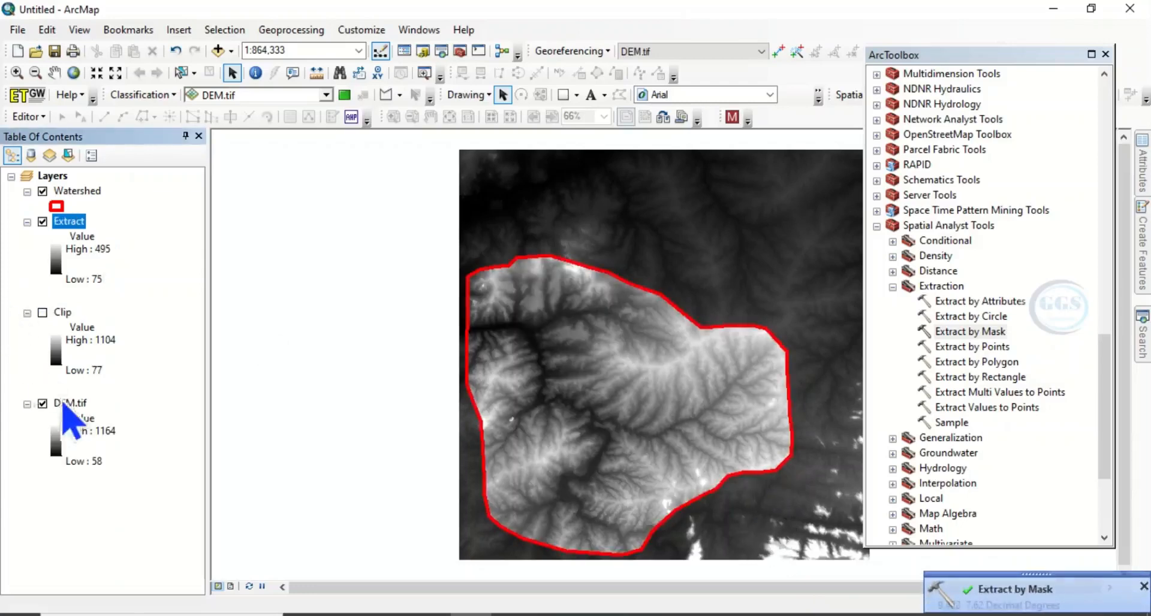
Step: Hide DEM.tif and show the rectangular Clip layer beneath the Extract result
click(42, 403)
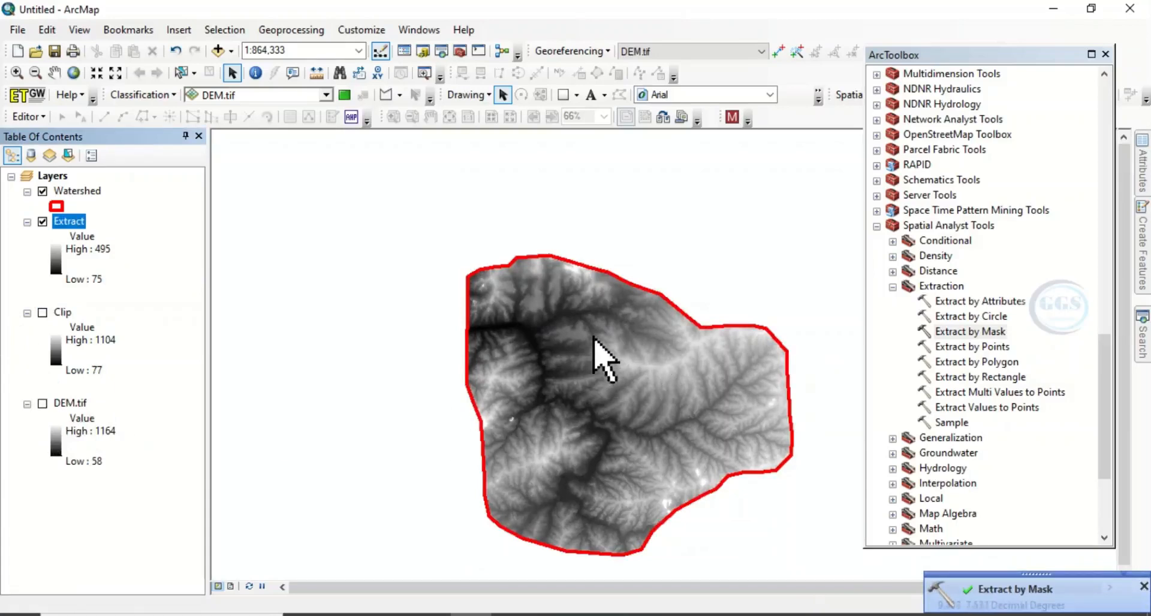
mouse_move(492, 426)
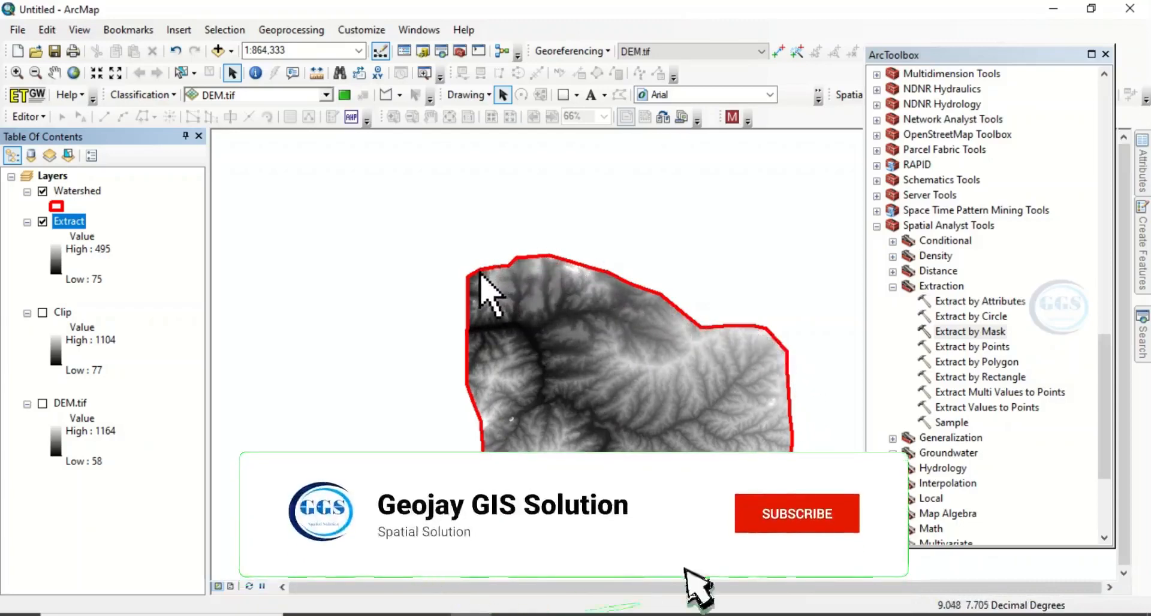
click(796, 514)
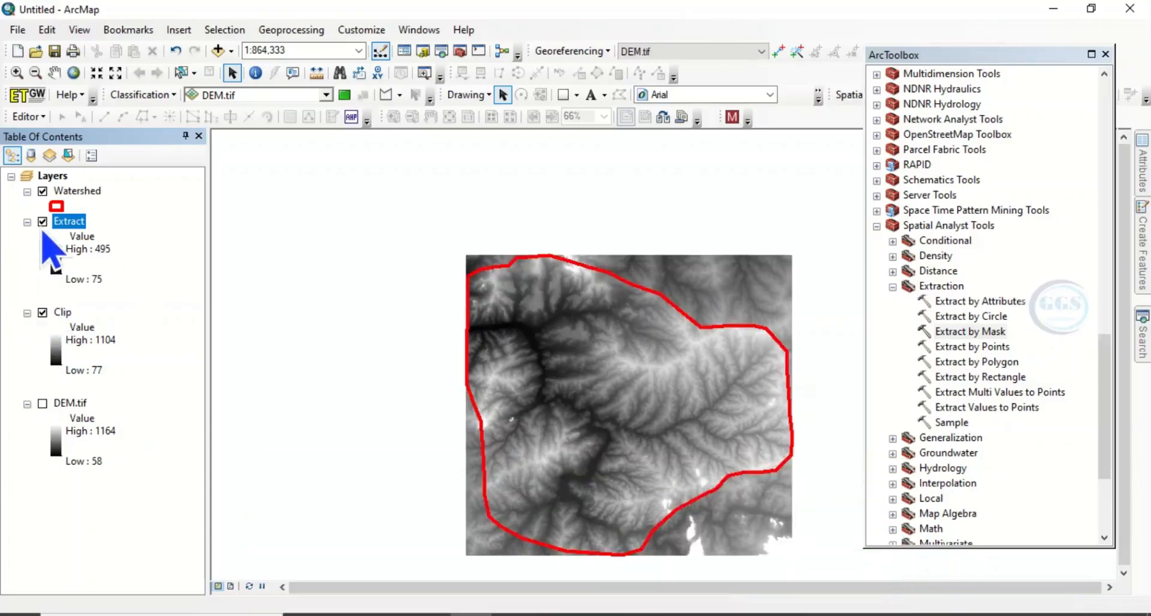
Step: Toggle Extract off to view Clip, then hide Clip and leave only the watershed-shaped Extract displayed
click(43, 220)
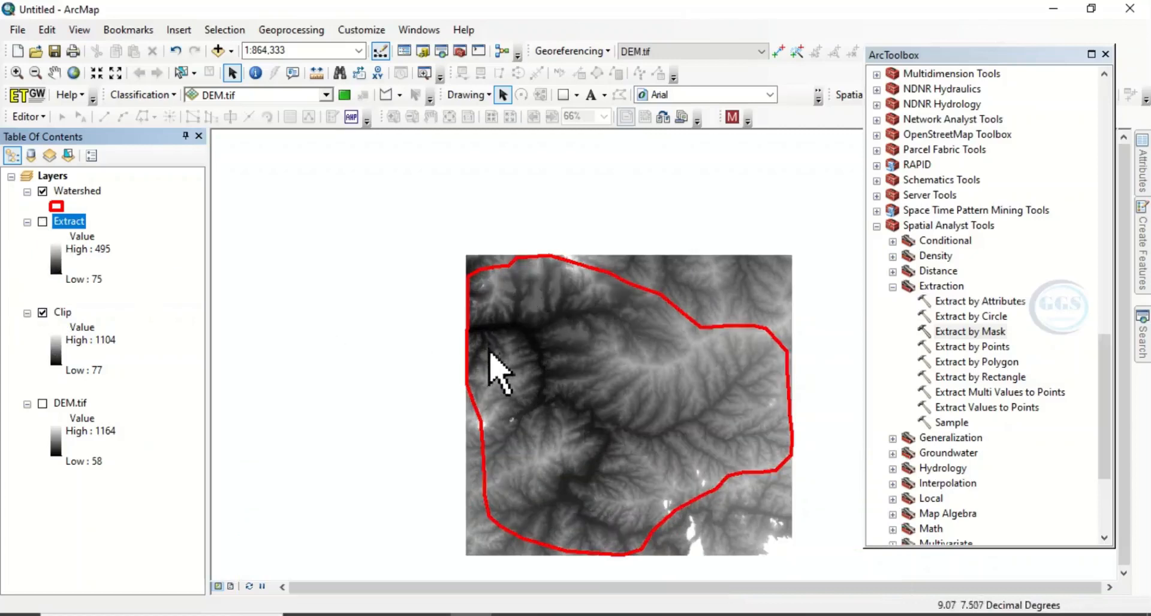
mouse_move(696, 319)
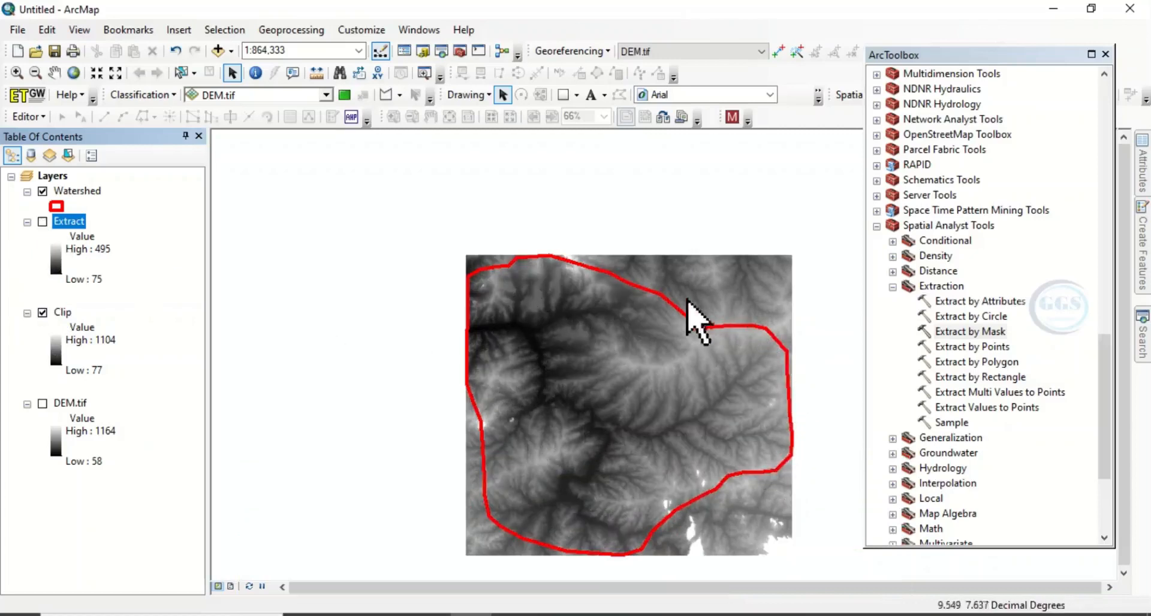
click(43, 311)
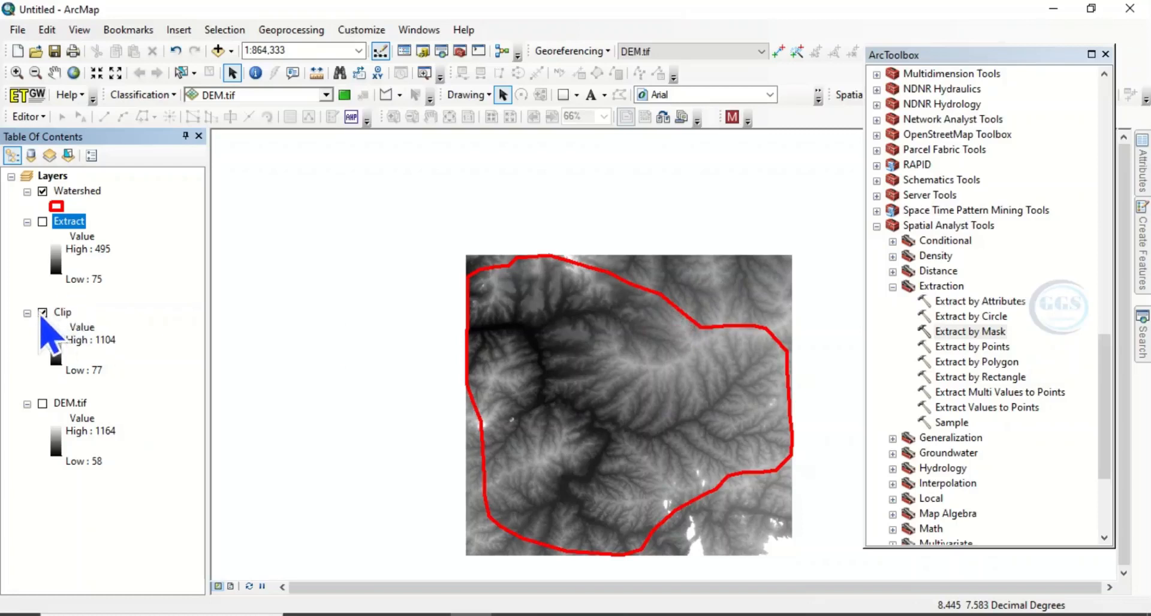
click(42, 221)
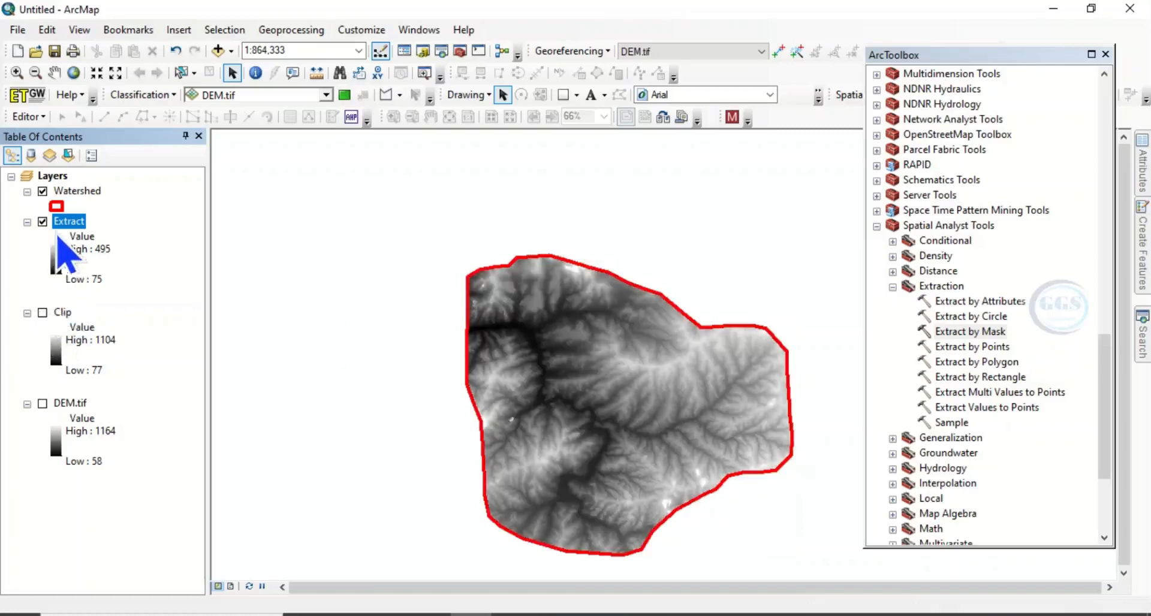
mouse_move(991, 360)
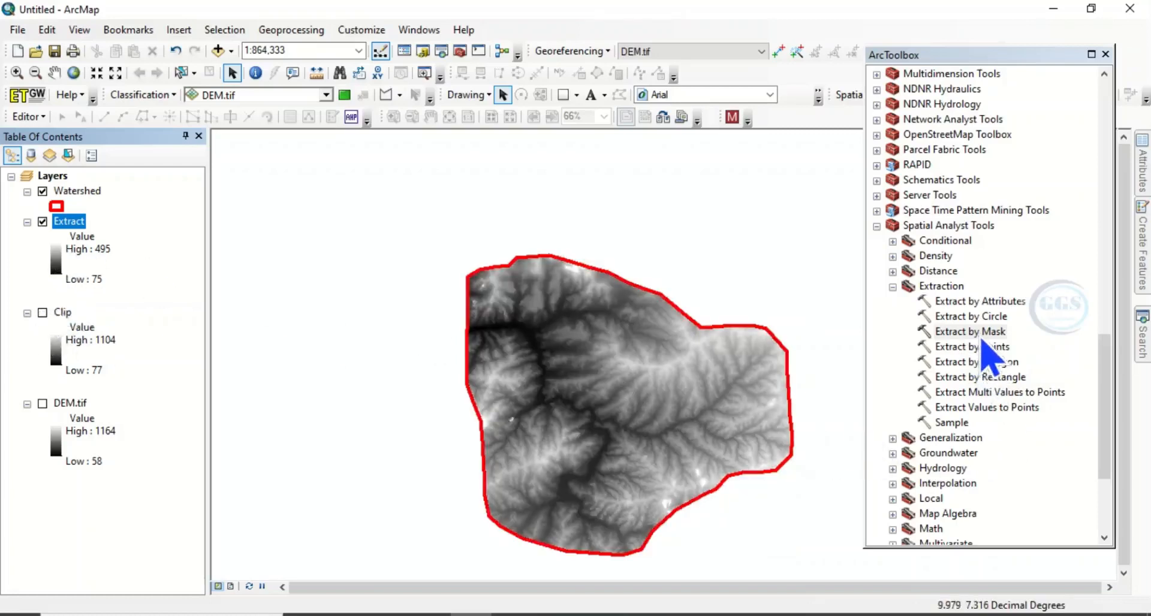
mouse_move(496, 385)
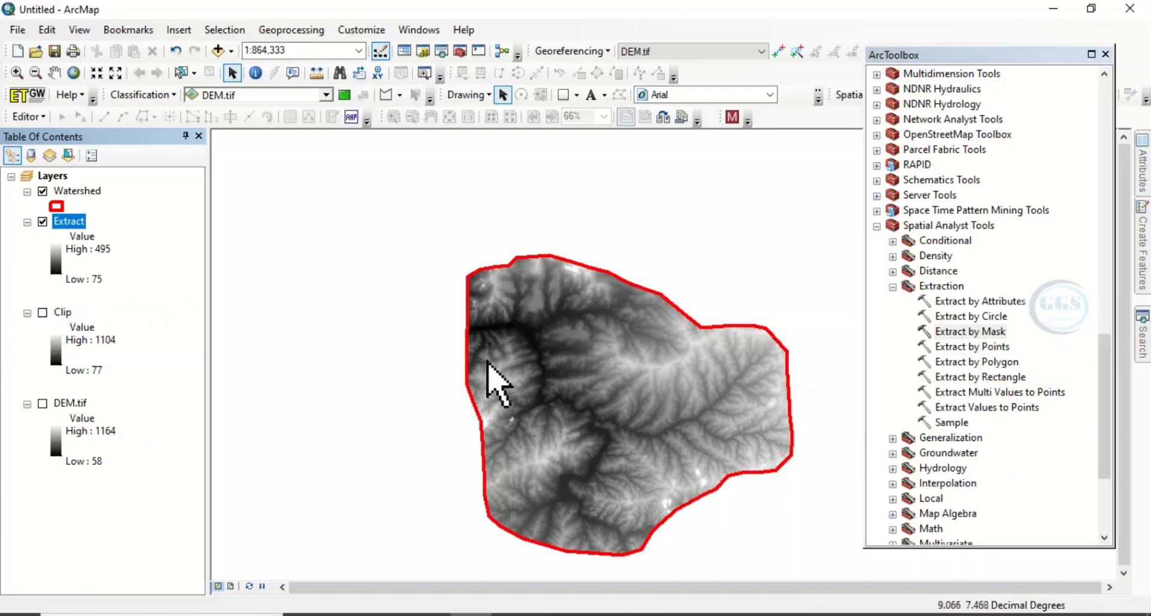
mouse_move(766, 364)
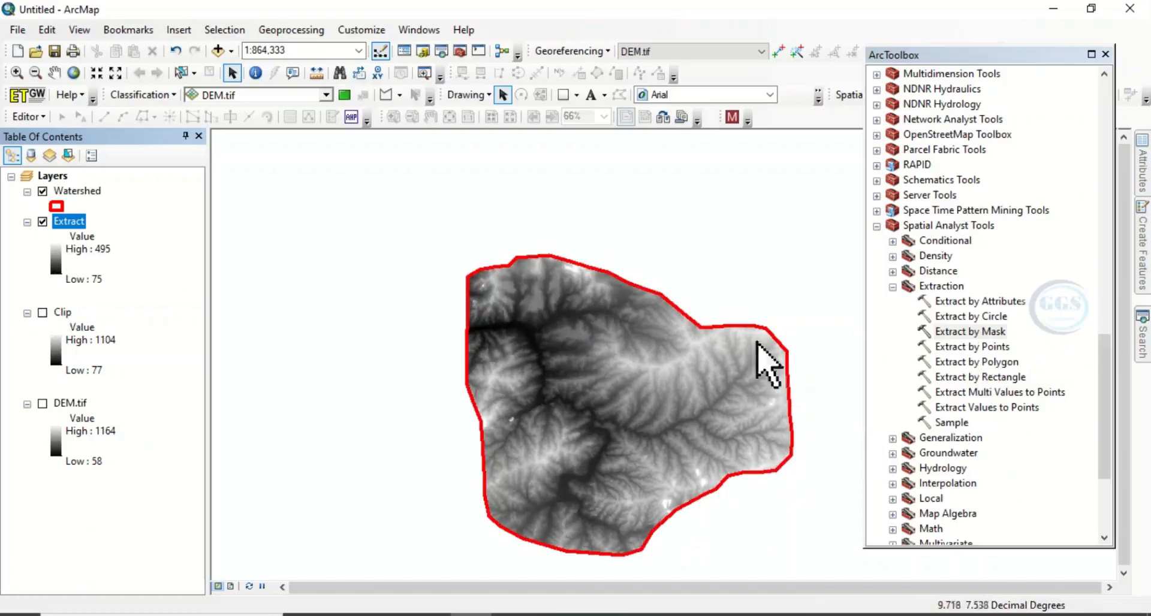
mouse_move(672, 415)
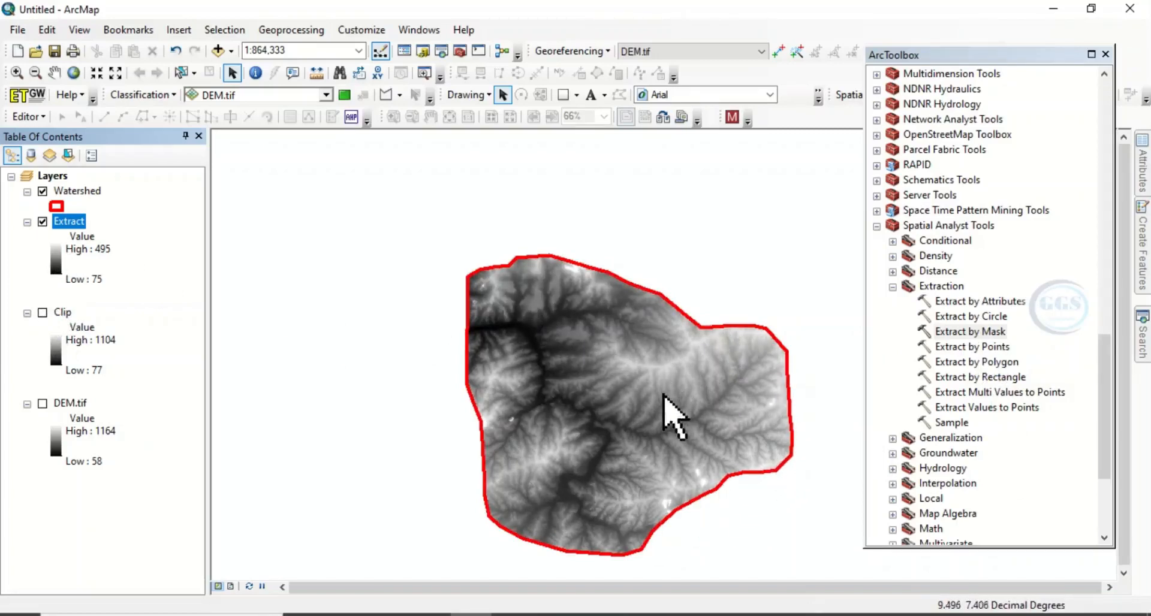
mouse_move(613, 381)
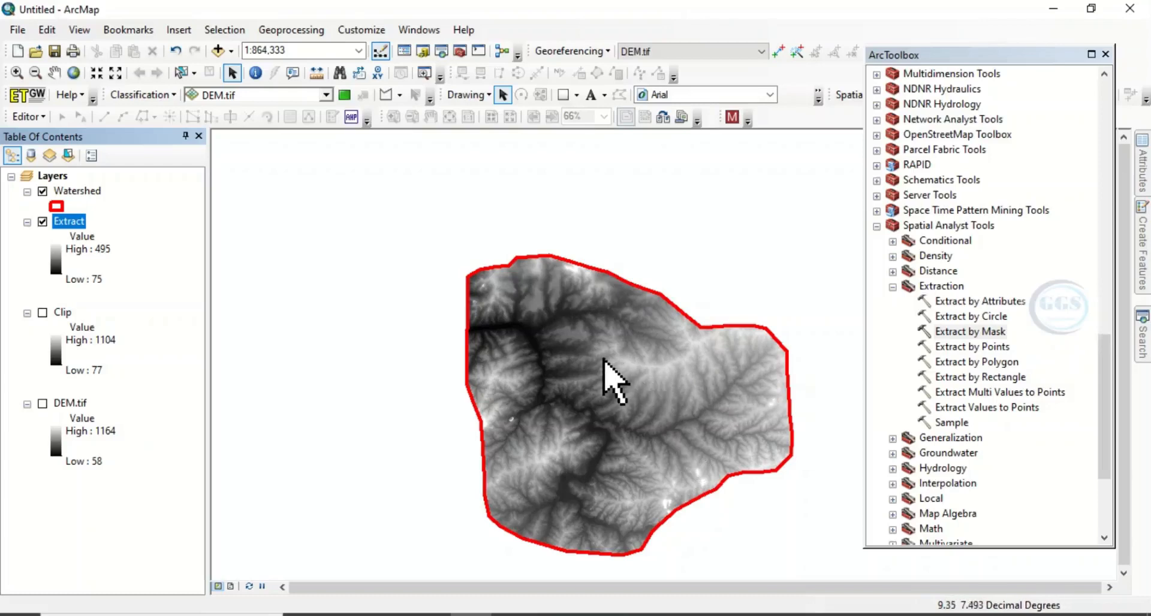
mouse_move(628, 385)
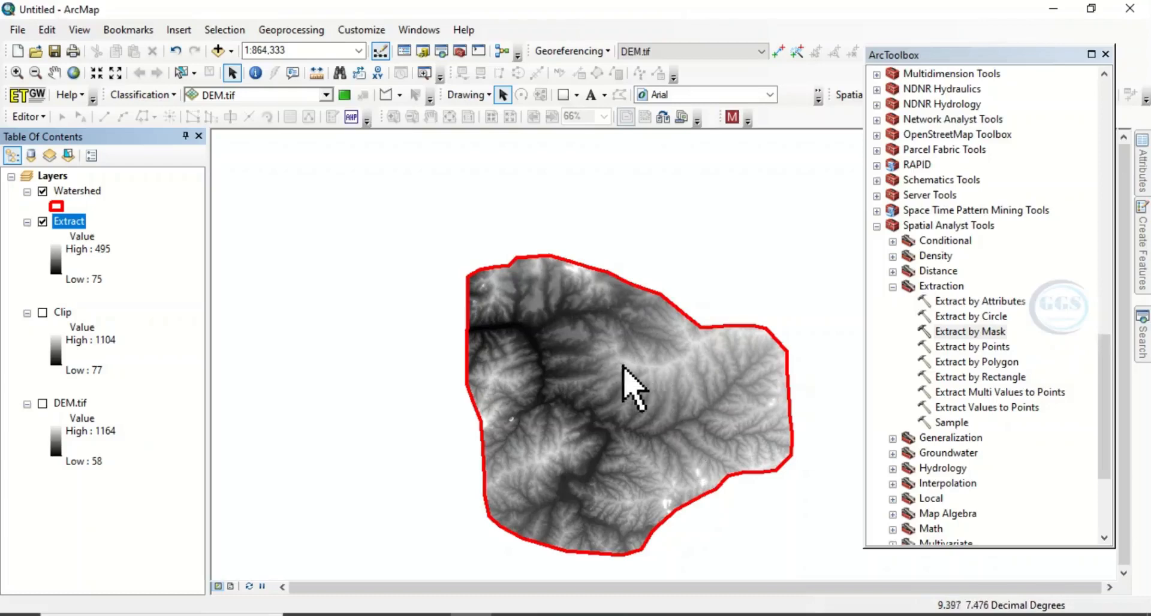